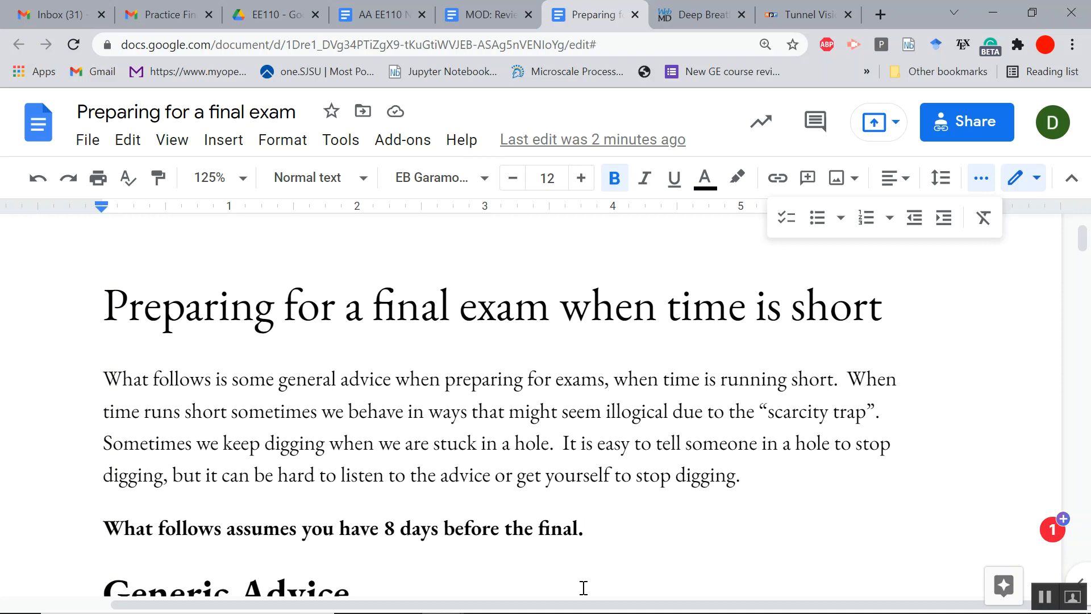
- Link the phrase "scarcity trap" in the introduction to the NPR scarcity-trap article
{"action": "left_click", "coordinate": [584, 529]}
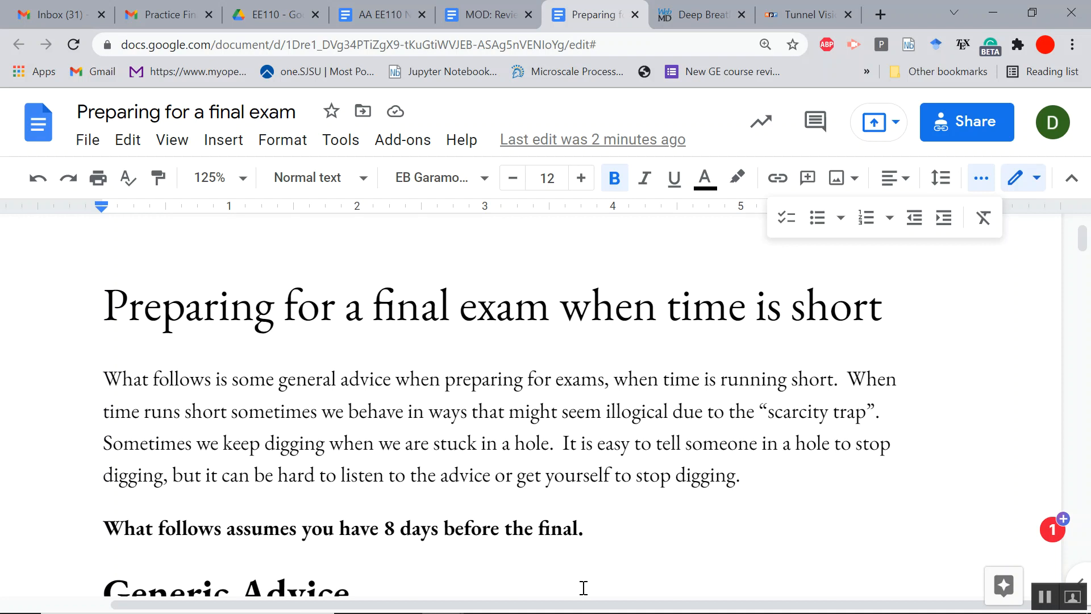
{"action": "left_click", "coordinate": [586, 528]}
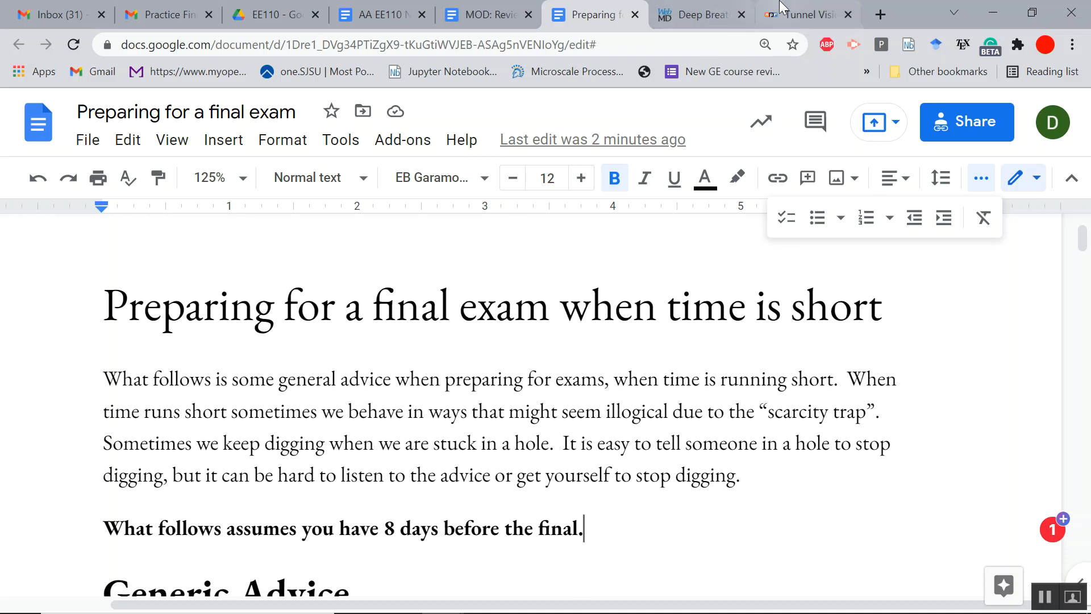
{"action": "left_click", "coordinate": [807, 15]}
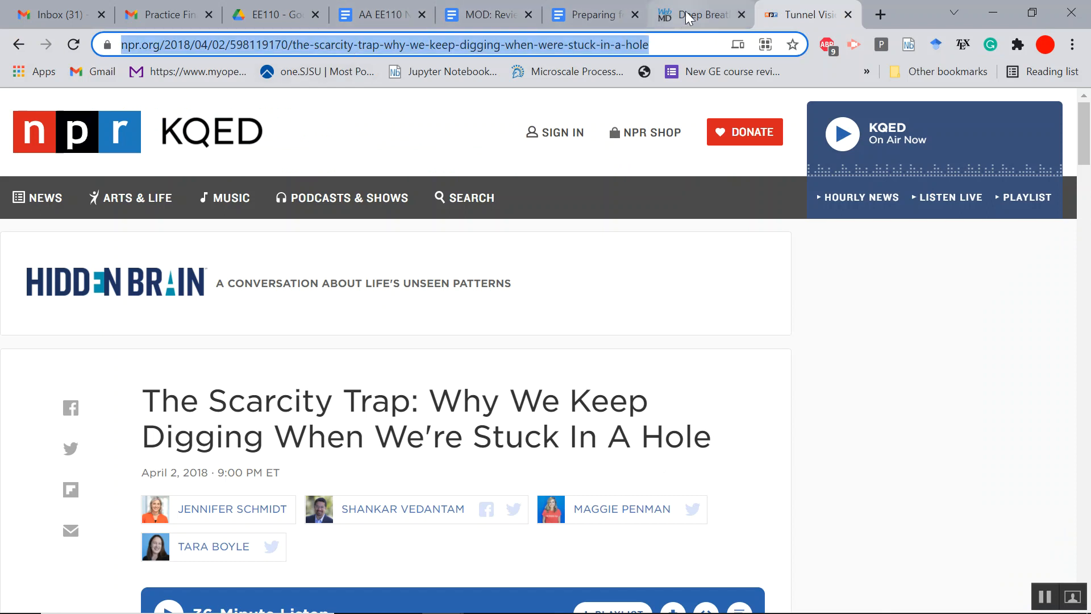
{"action": "left_click", "coordinate": [593, 15]}
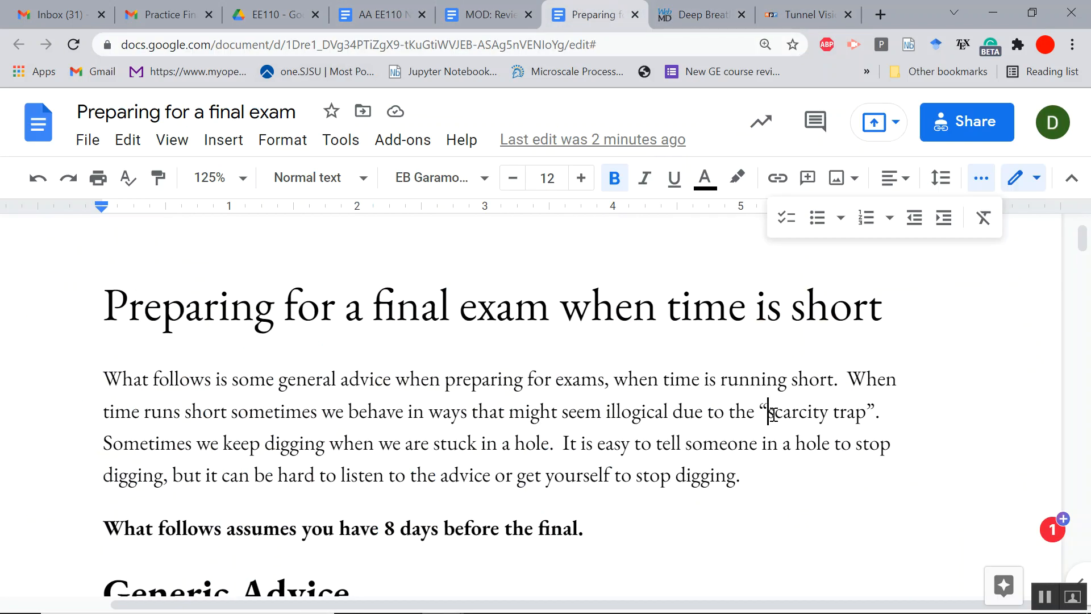
{"action": "left_click_drag", "start_coordinate": [769, 412], "coordinate": [869, 412]}
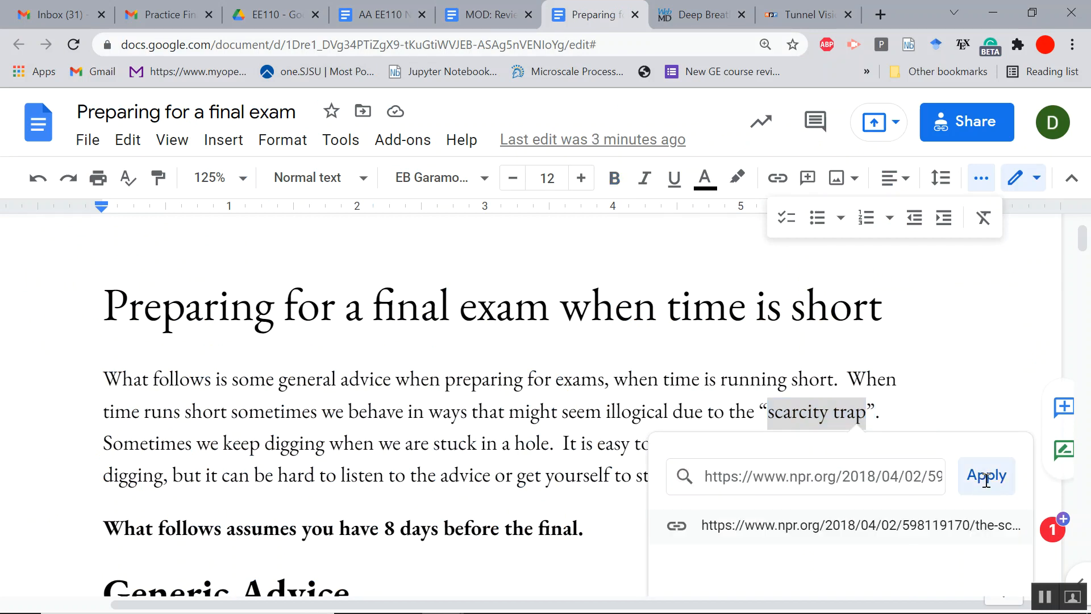
{"action": "left_click", "coordinate": [986, 475]}
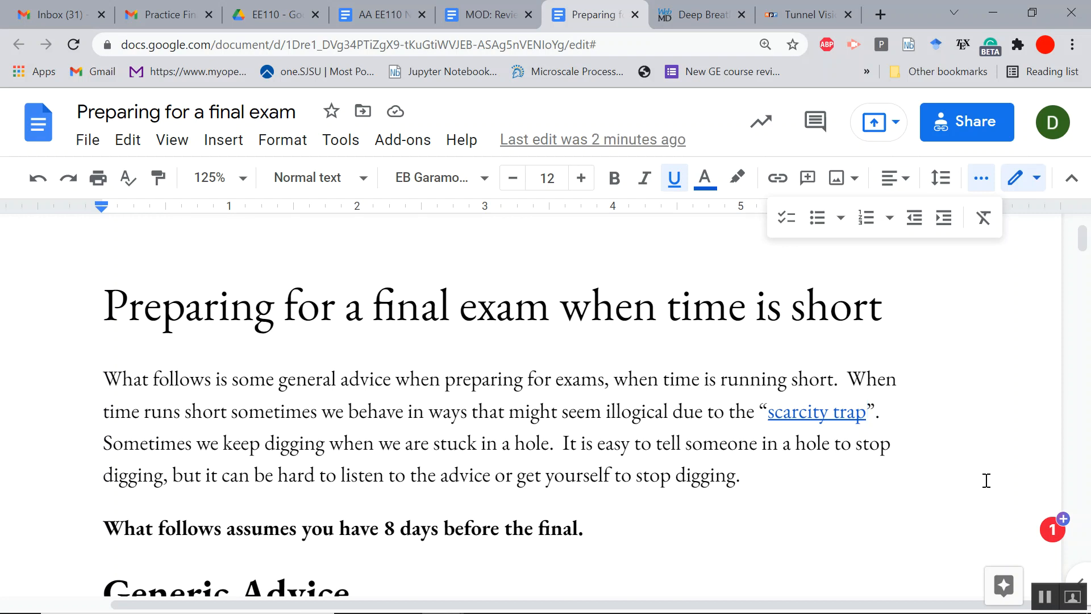
{"action": "mouse_move", "coordinate": [576, 305]}
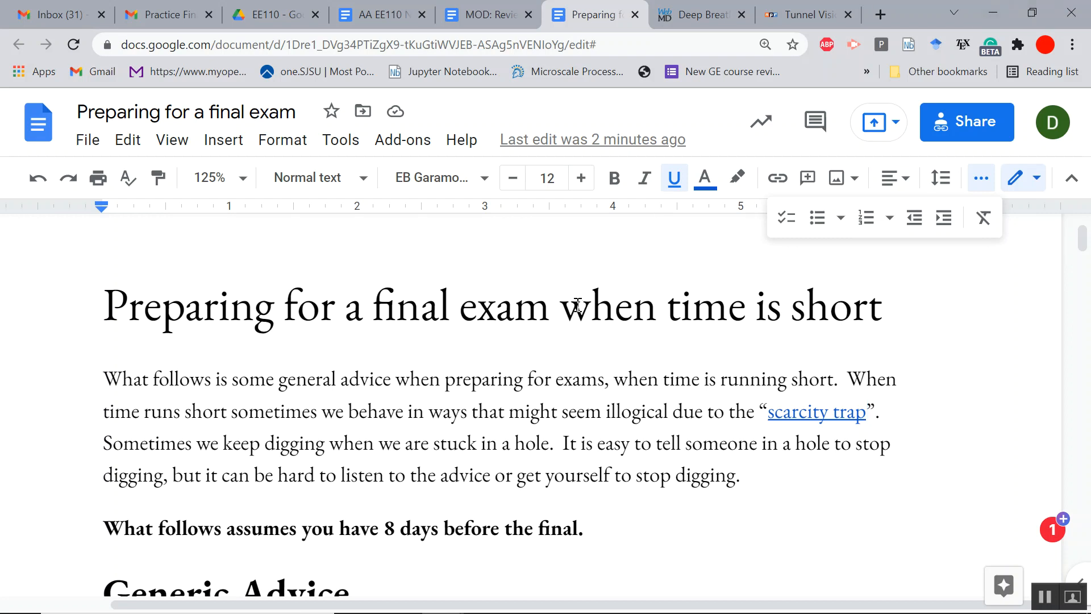
{"action": "scroll", "scroll_direction": "down", "scroll_amount": 3}
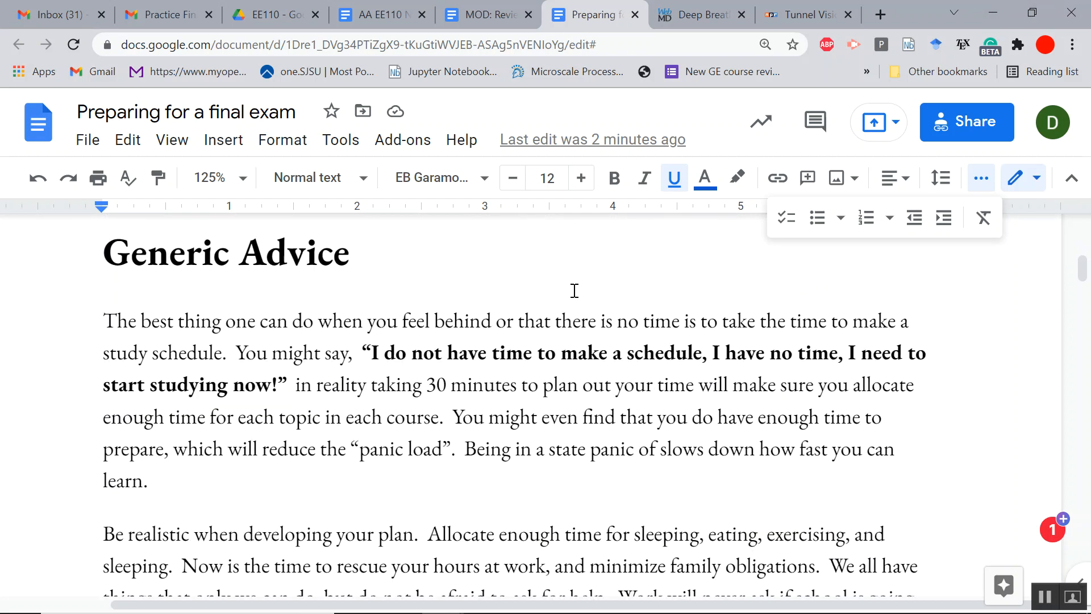
{"action": "scroll", "scroll_direction": "down", "scroll_amount": 3}
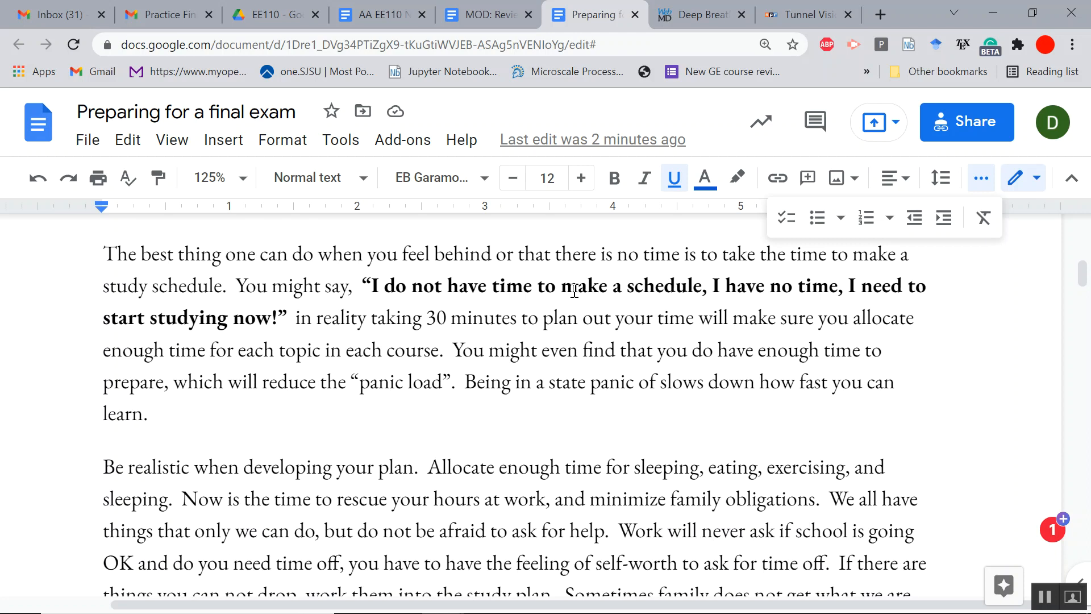
{"action": "scroll", "scroll_direction": "down", "scroll_amount": 3}
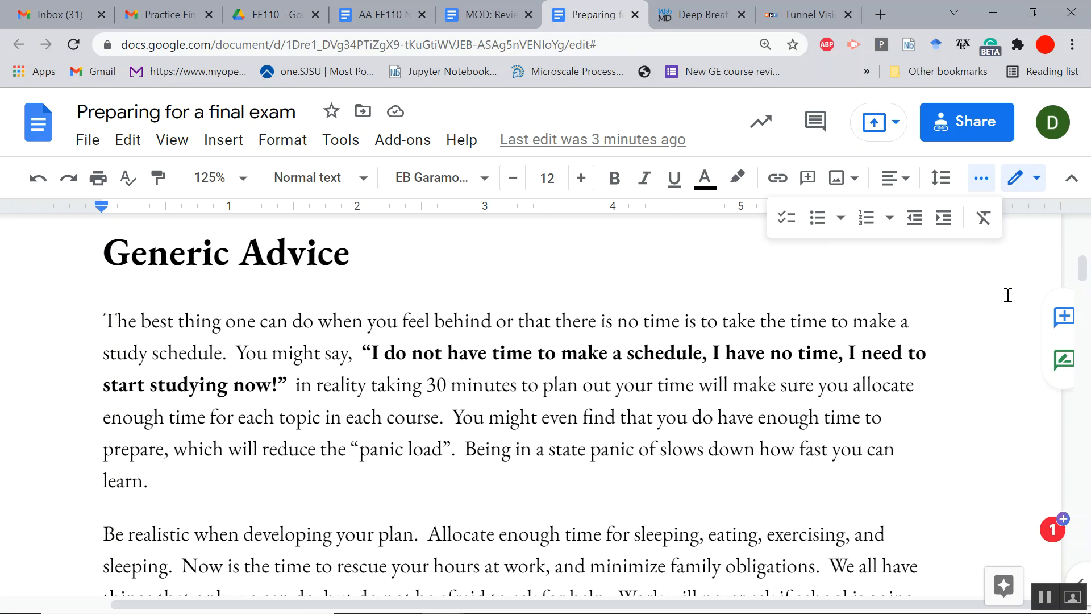
{"action": "scroll", "scroll_direction": "down", "scroll_amount": 3}
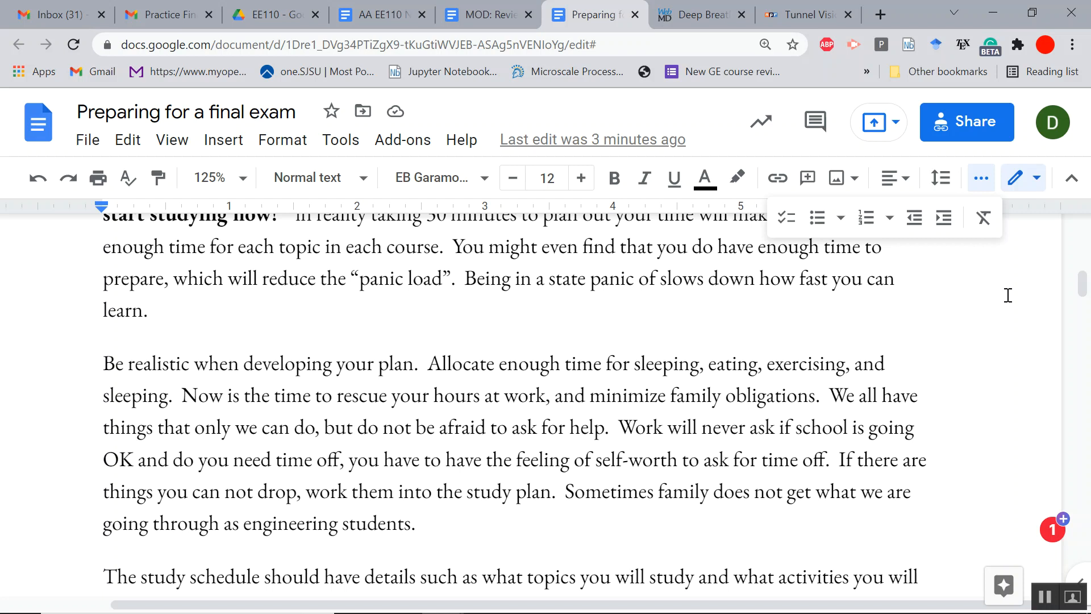
{"action": "mouse_move", "coordinate": [213, 380]}
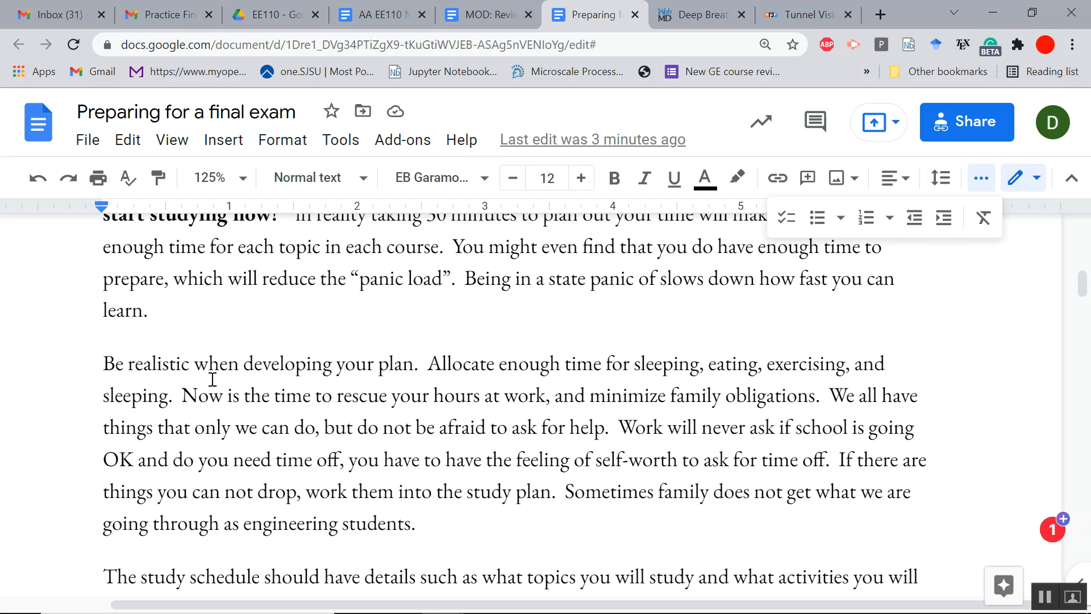
- Remove the repeated ", and sleeping" so the sentence ends "sleeping, eating, exercising."
{"action": "double_click", "coordinate": [134, 396]}
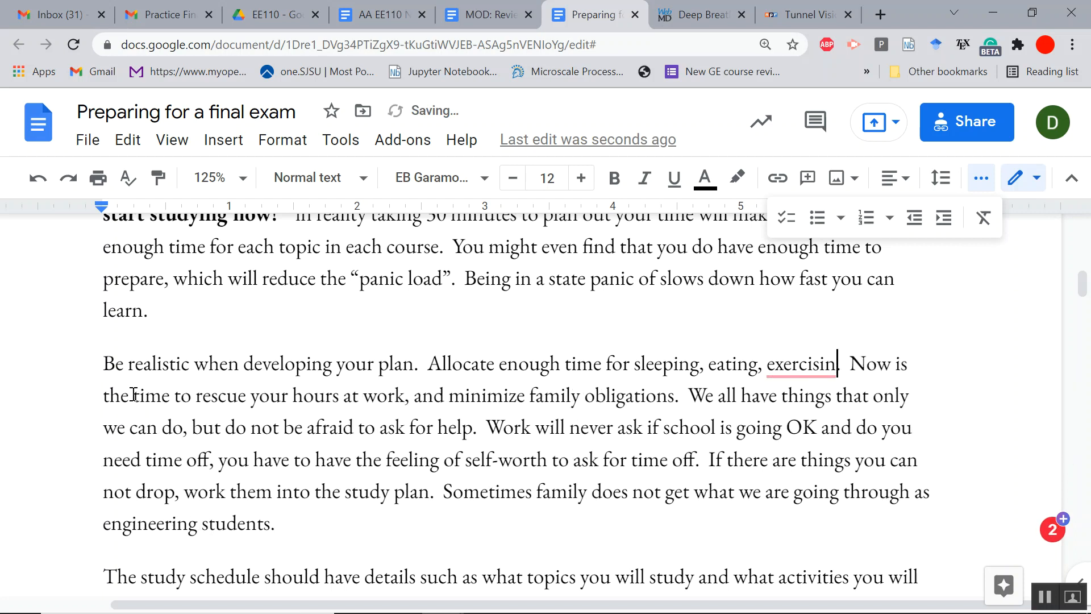
{"action": "type", "text": "g"}
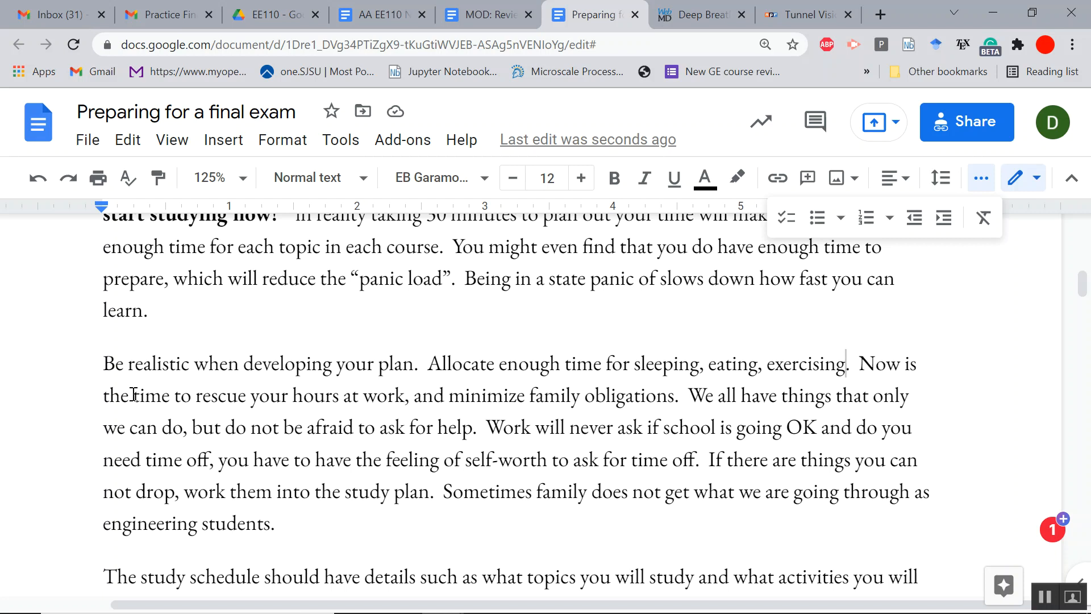
{"action": "left_click", "coordinate": [847, 364]}
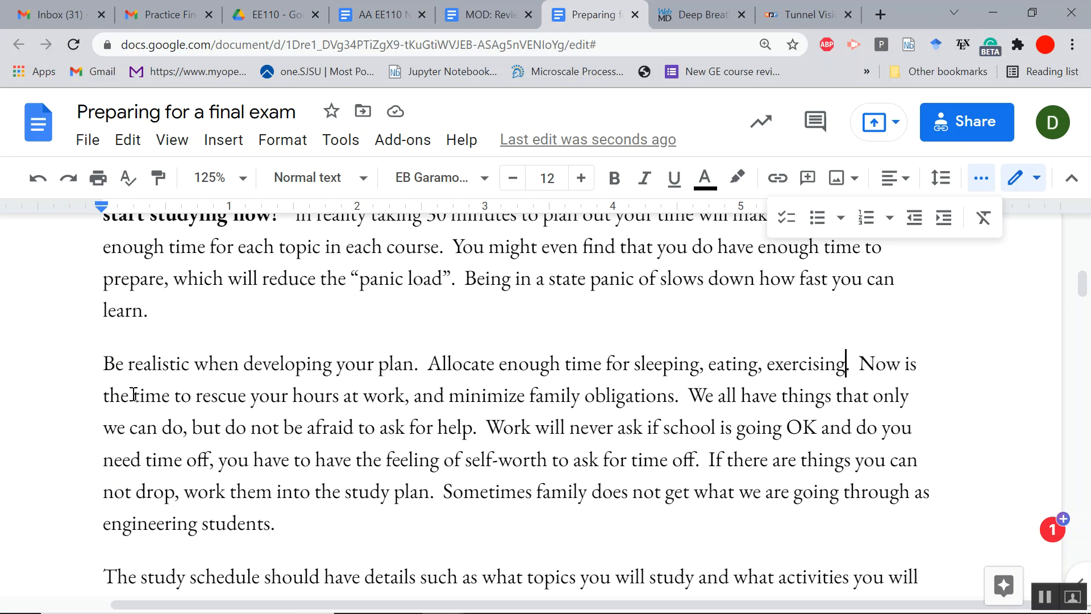
{"action": "mouse_move", "coordinate": [83, 382]}
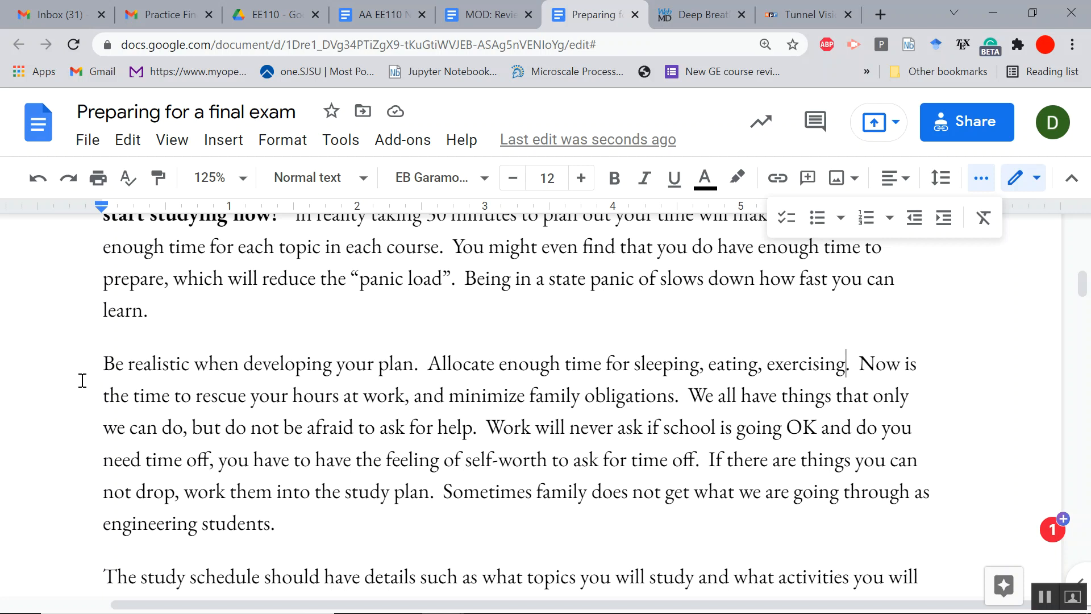
- Scroll down to the study-plan paragraphs and the Review Activities list of reading, notes and videos
{"action": "scroll", "scroll_direction": "down", "scroll_amount": 3}
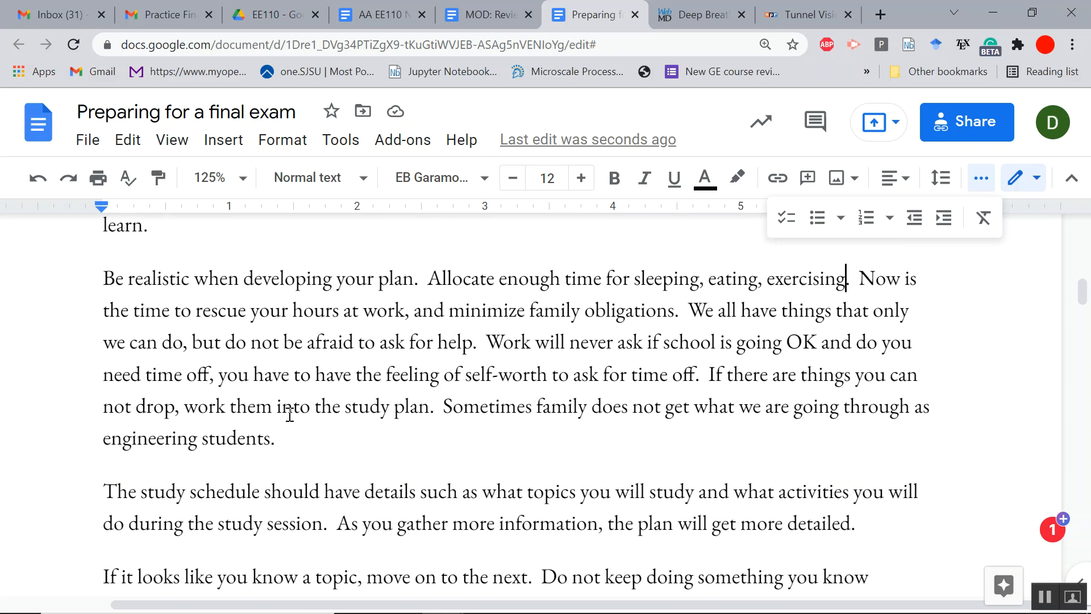
{"action": "left_click_drag", "start_coordinate": [442, 407], "coordinate": [286, 438]}
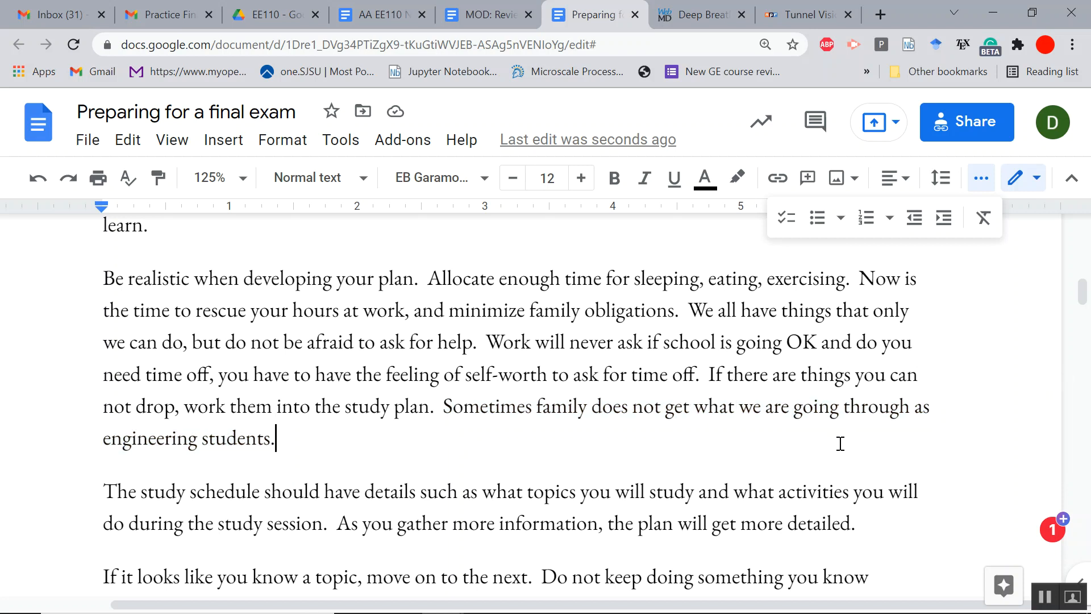
{"action": "scroll", "scroll_direction": "down", "scroll_amount": 3}
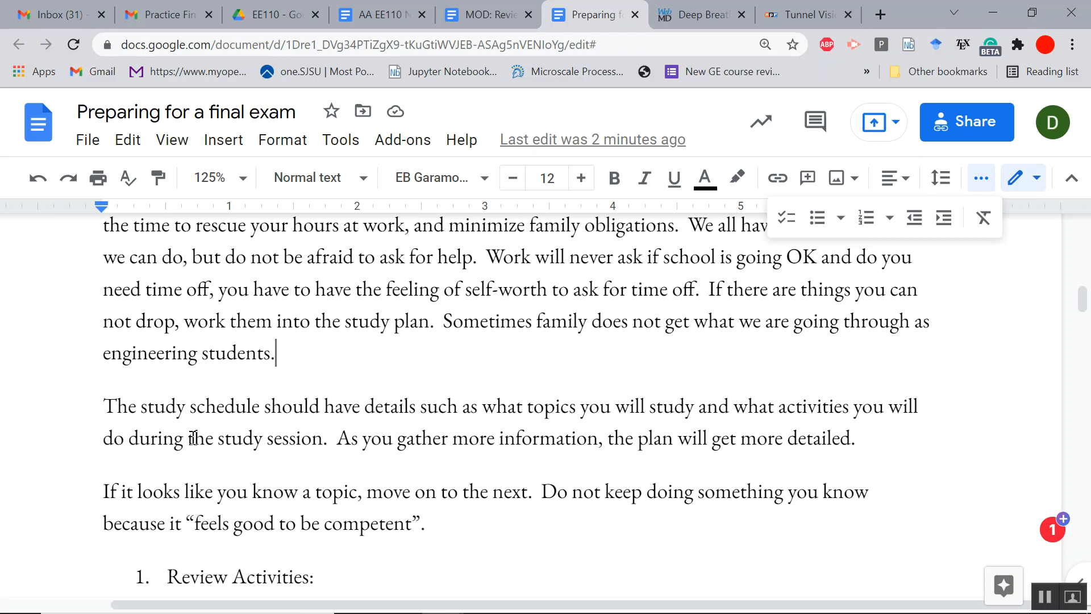
{"action": "scroll", "scroll_direction": "down", "scroll_amount": 3}
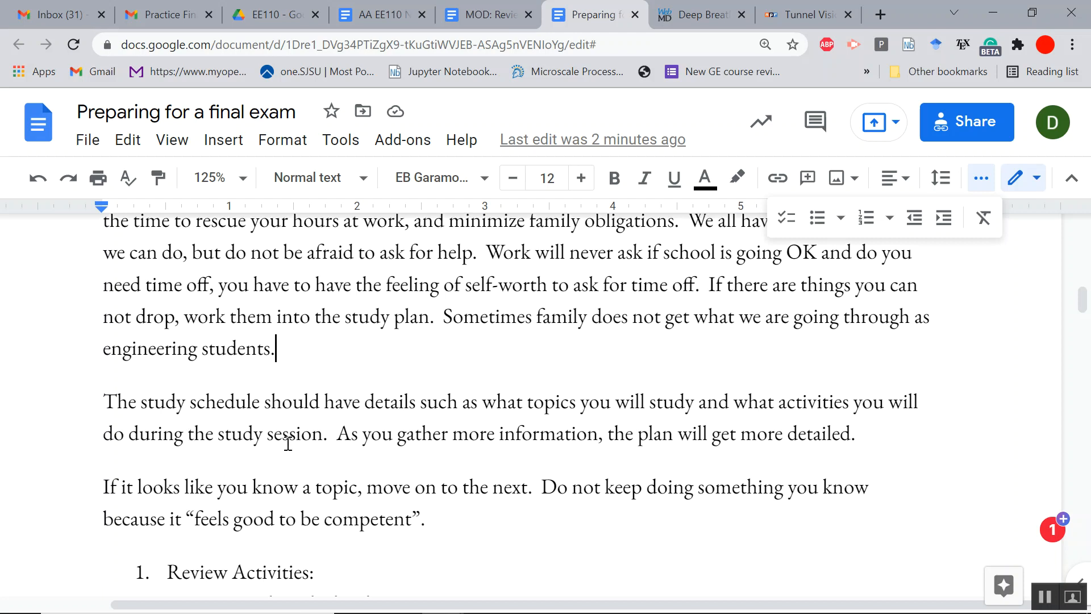
{"action": "scroll", "scroll_direction": "down", "scroll_amount": 3}
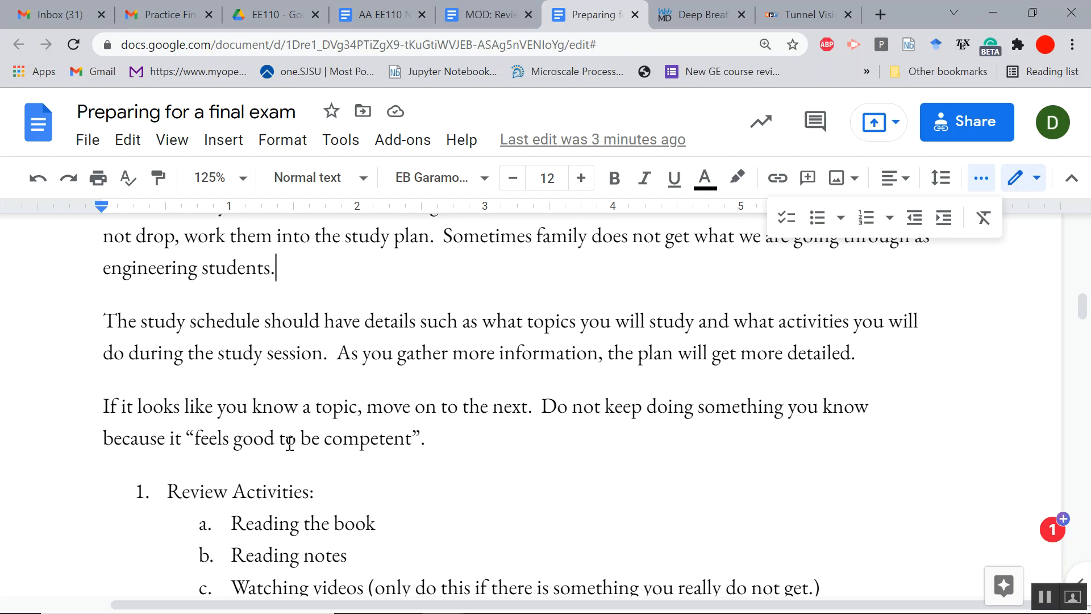
{"action": "scroll", "scroll_direction": "down", "scroll_amount": 3}
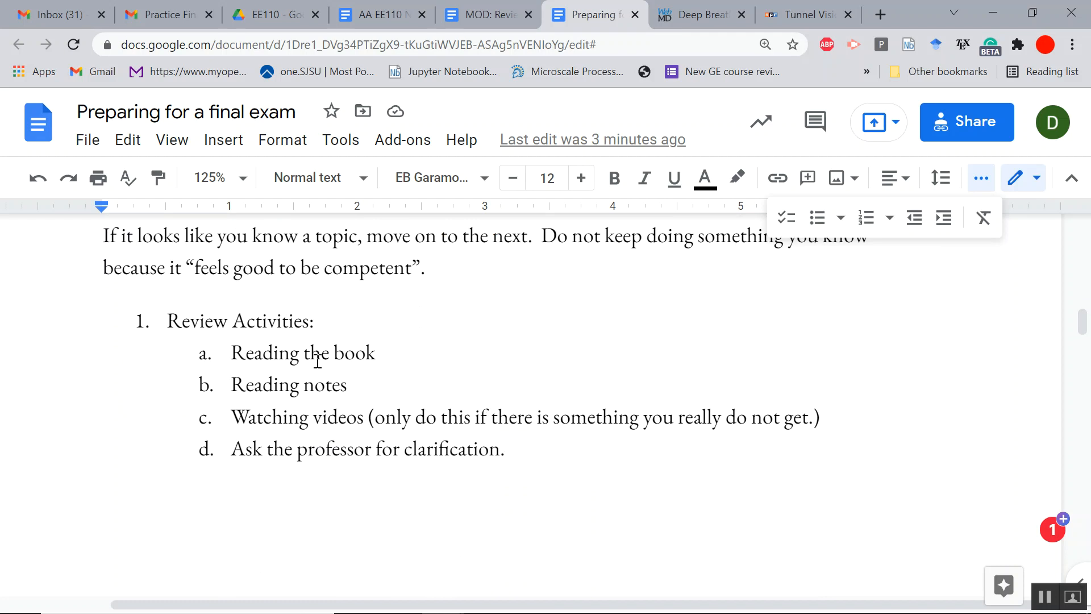
{"action": "mouse_move", "coordinate": [428, 330]}
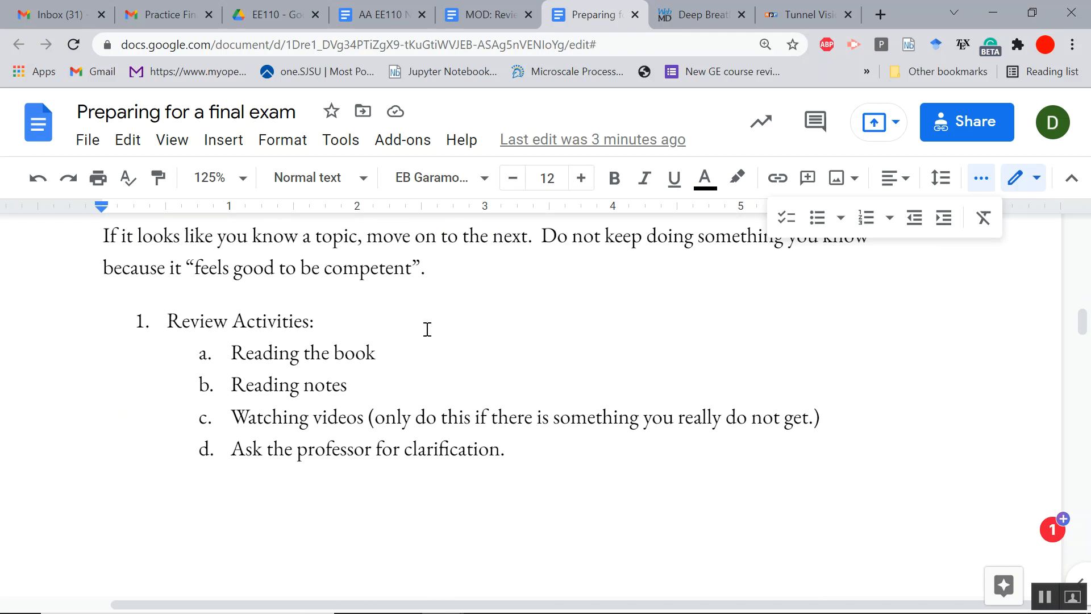
{"action": "mouse_move", "coordinate": [437, 330]}
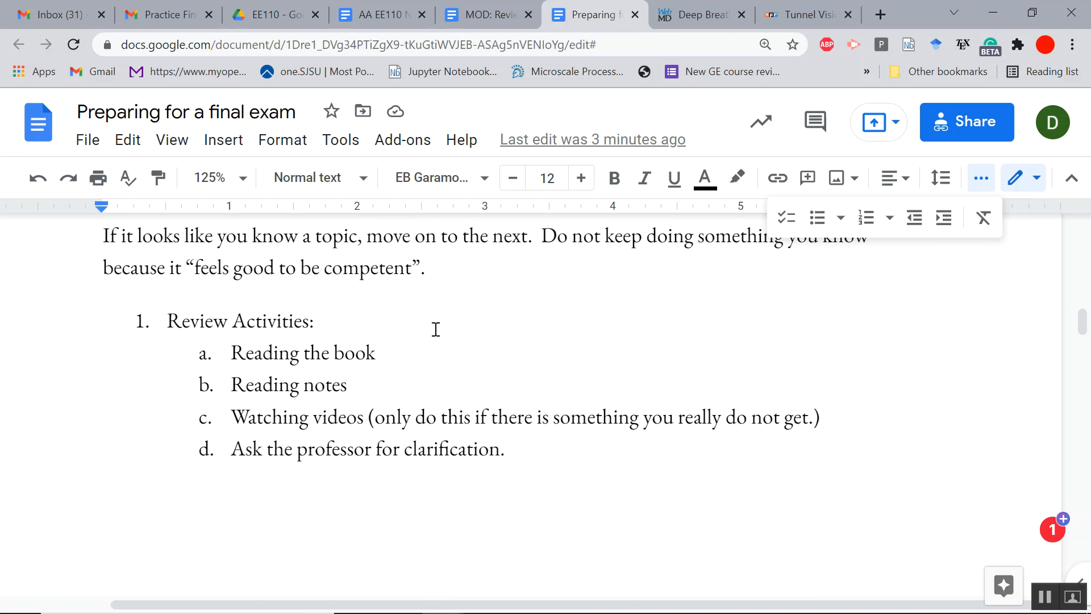
{"action": "mouse_move", "coordinate": [320, 359]}
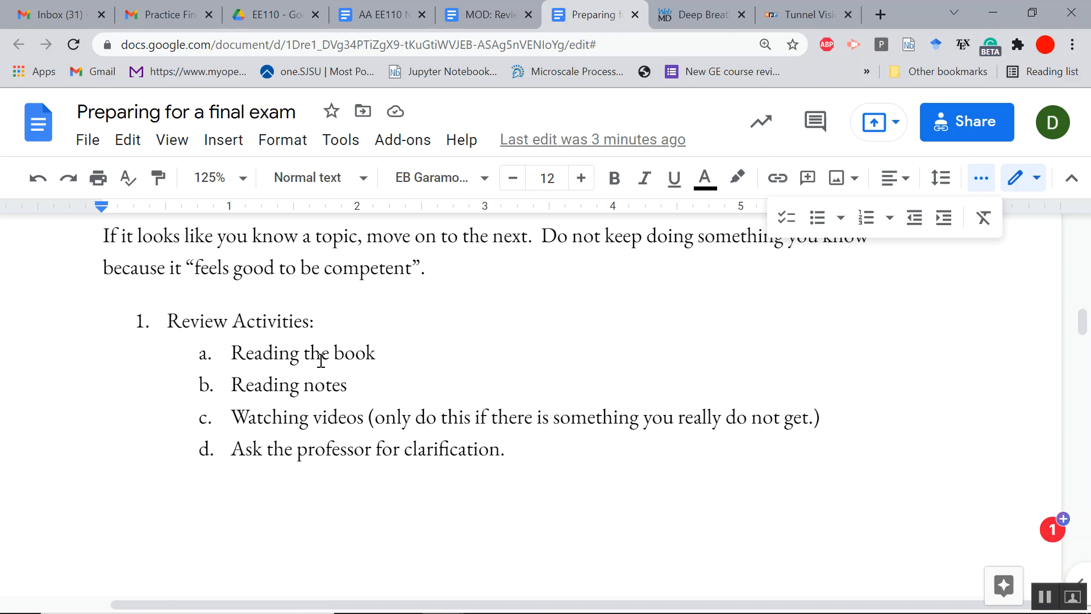
{"action": "mouse_move", "coordinate": [305, 418]}
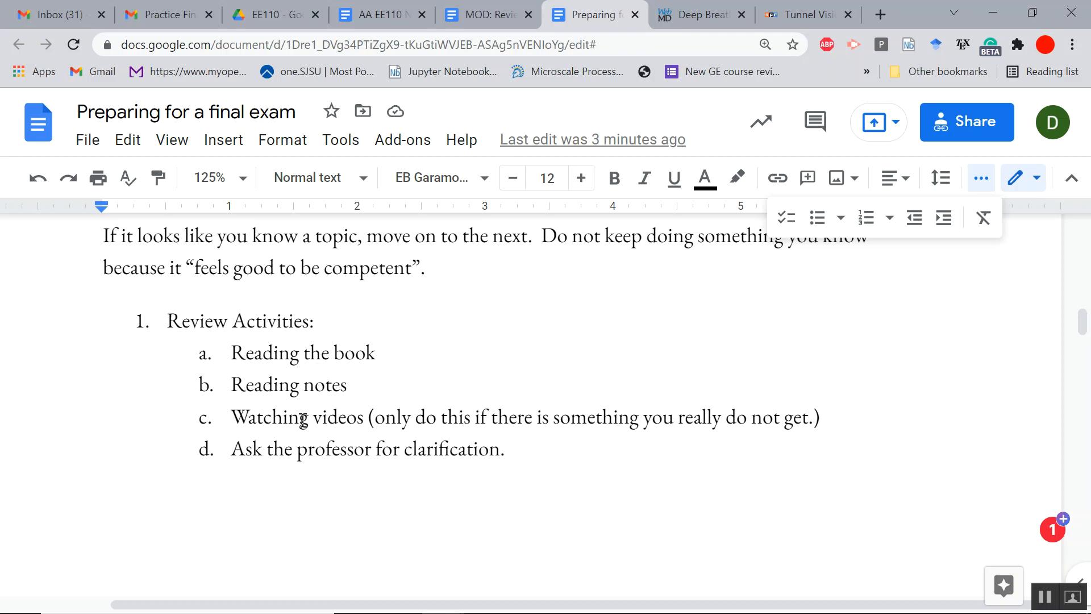
{"action": "mouse_move", "coordinate": [487, 453]}
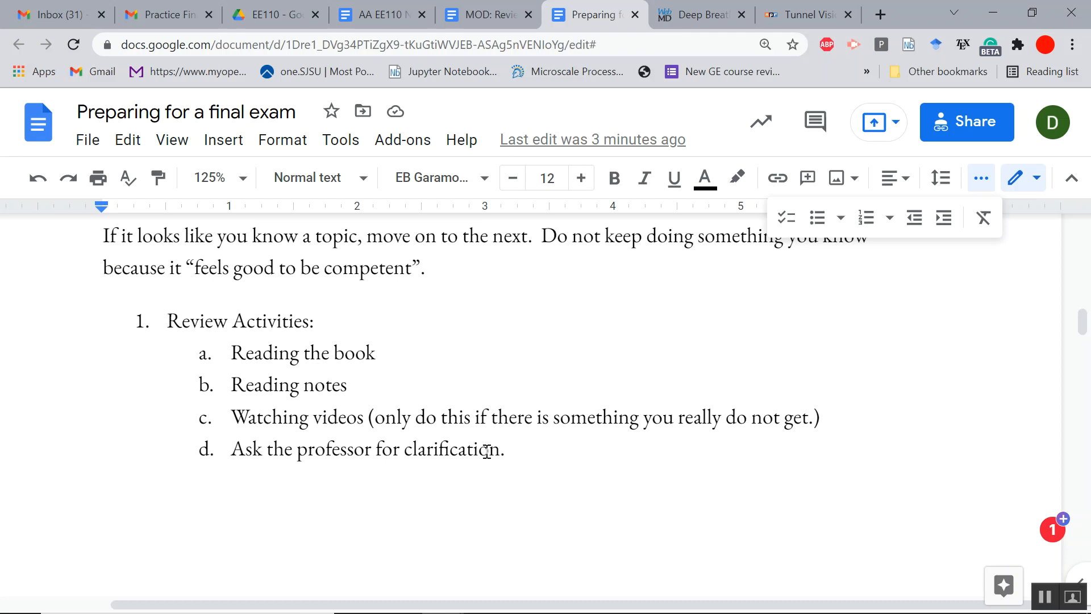
{"action": "left_click_drag", "start_coordinate": [230, 417], "coordinate": [539, 418]}
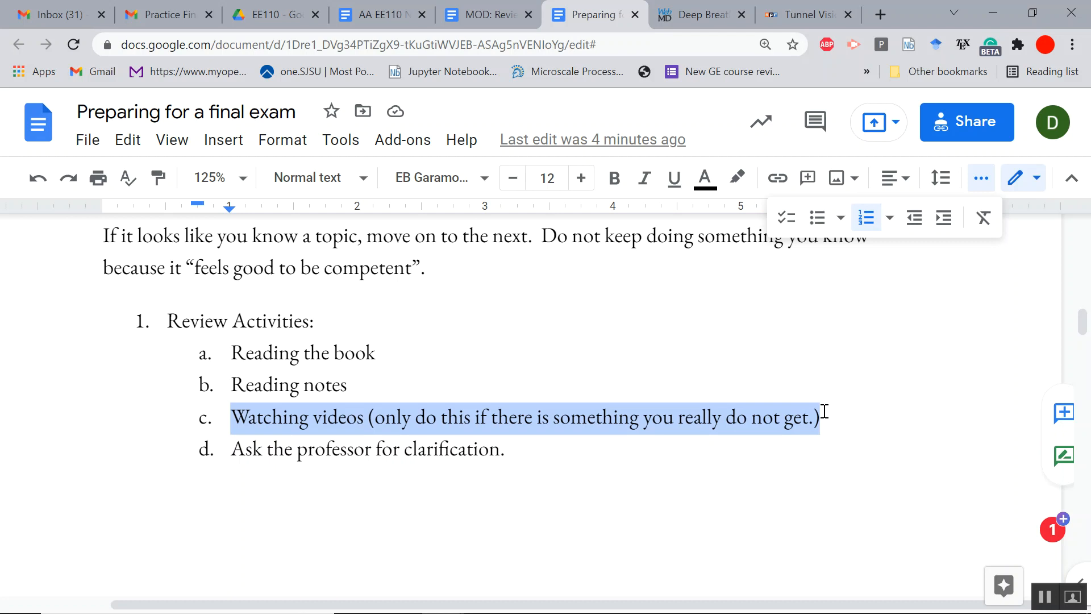
{"action": "scroll", "scroll_direction": "down", "scroll_amount": 3}
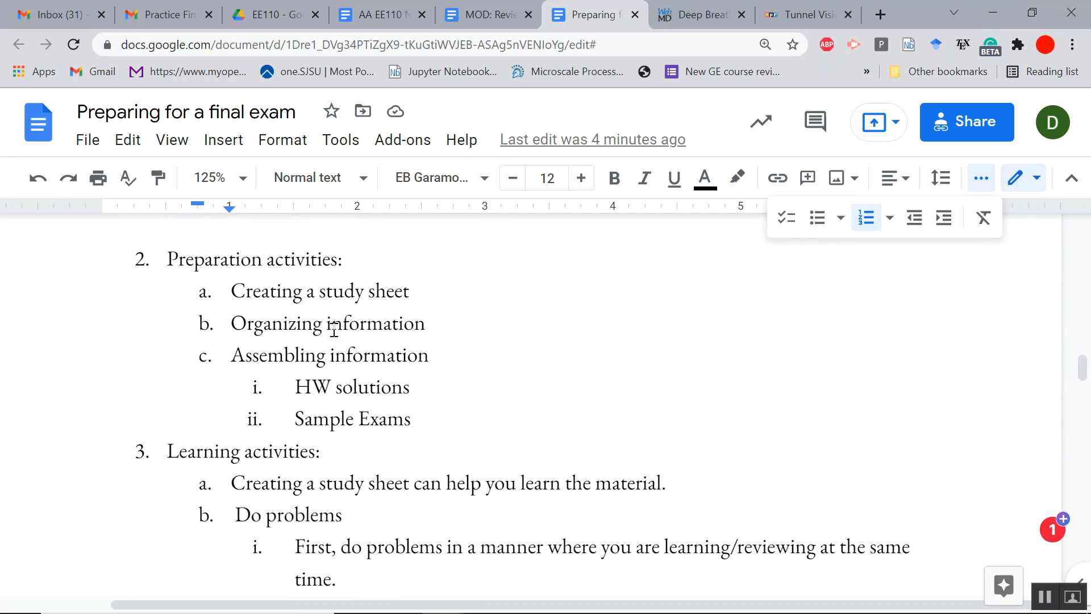
{"action": "left_click_drag", "start_coordinate": [231, 291], "coordinate": [411, 291]}
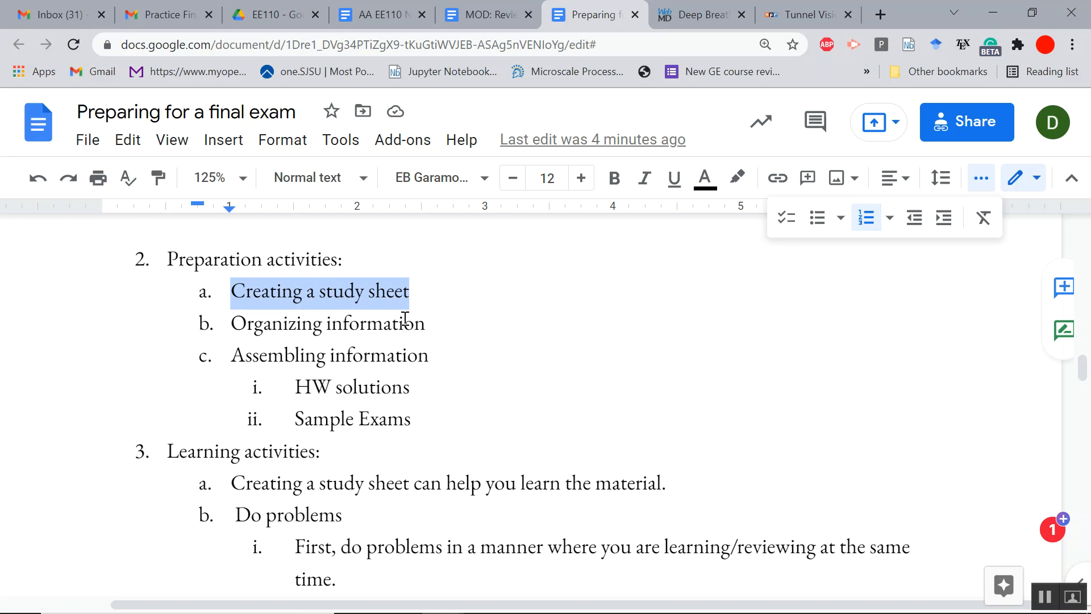
{"action": "mouse_move", "coordinate": [348, 355]}
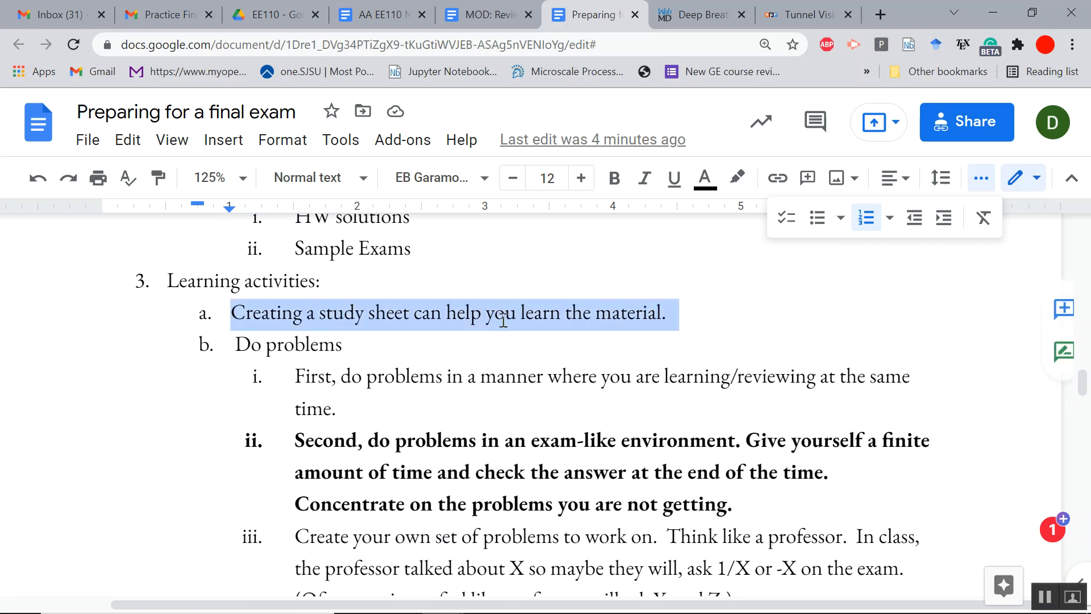
{"action": "scroll", "scroll_direction": "down", "scroll_amount": 3}
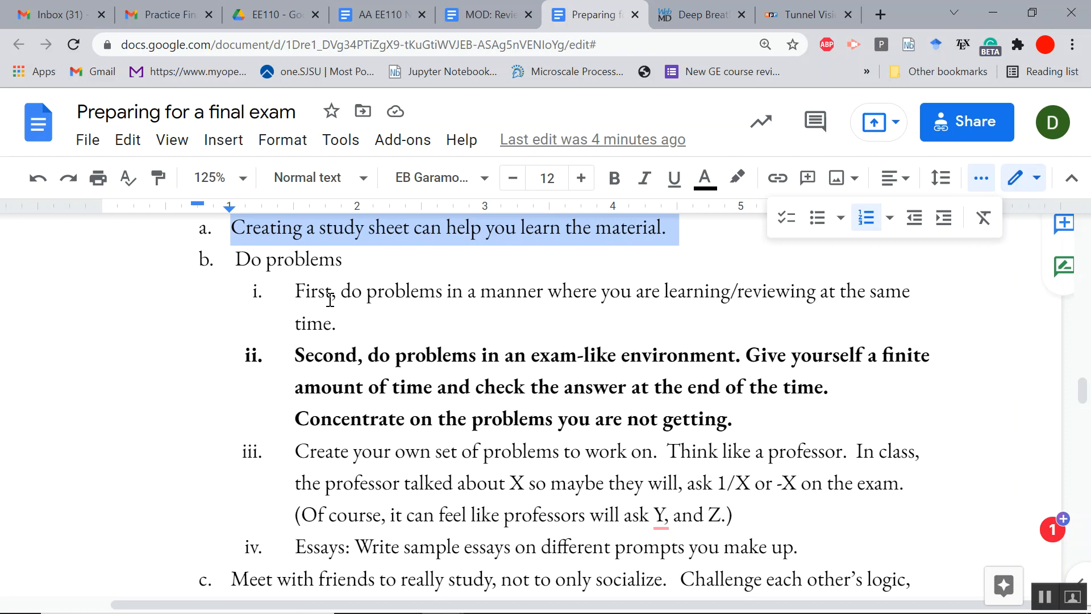
{"action": "mouse_move", "coordinate": [234, 323]}
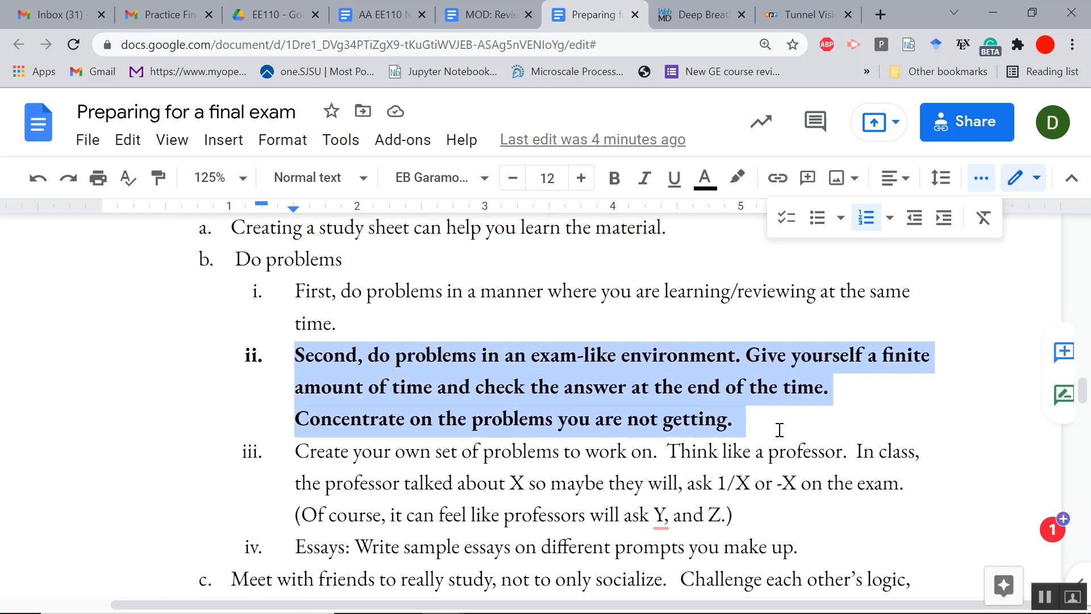
{"action": "left_click", "coordinate": [613, 178]}
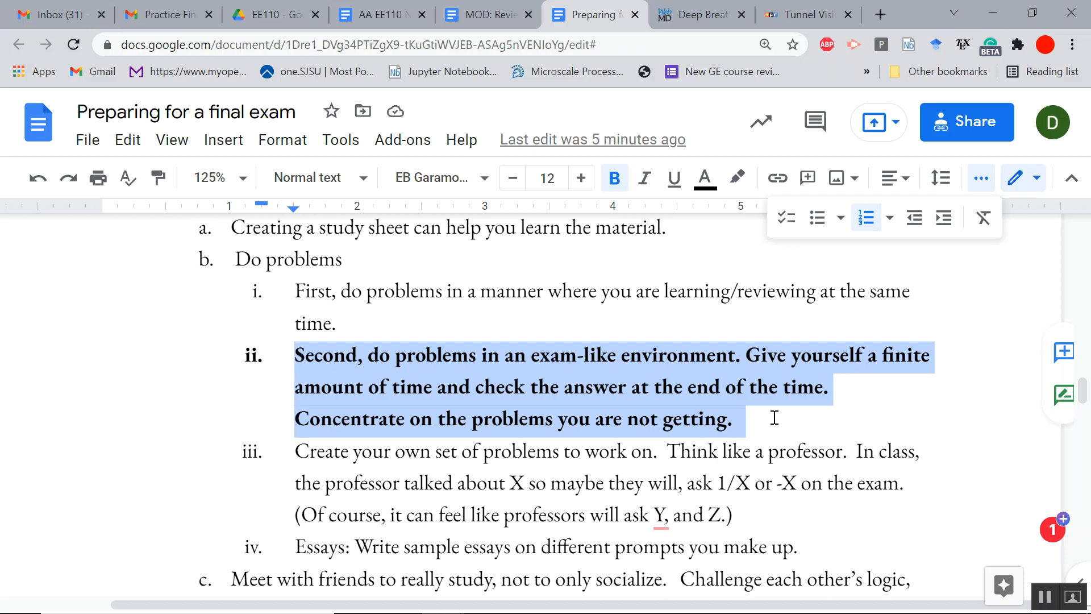
{"action": "mouse_move", "coordinate": [545, 248]}
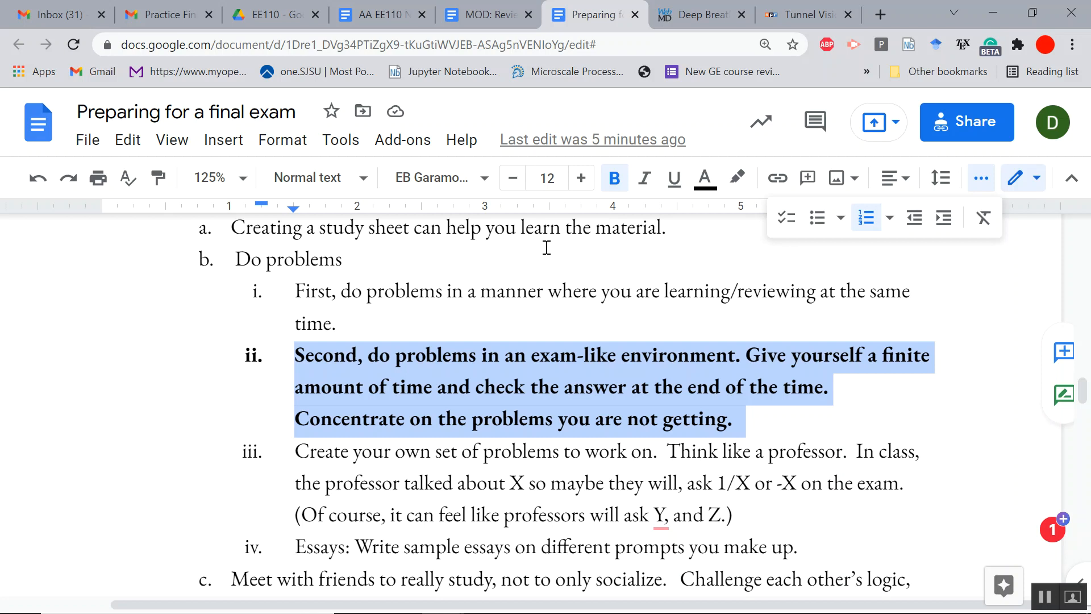
{"action": "scroll", "scroll_direction": "down", "scroll_amount": 3}
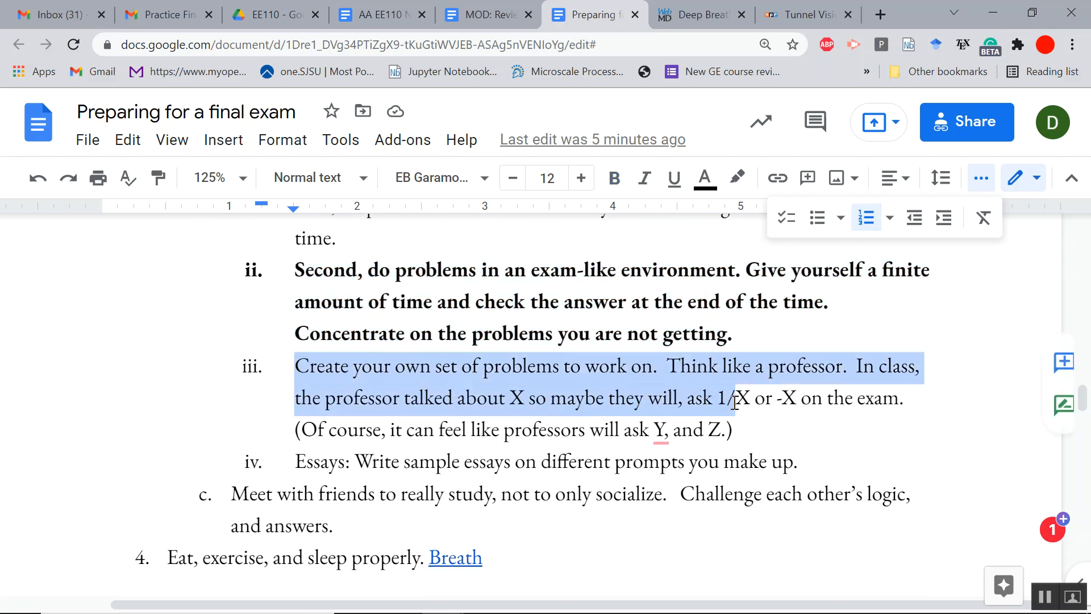
{"action": "left_click", "coordinate": [702, 366]}
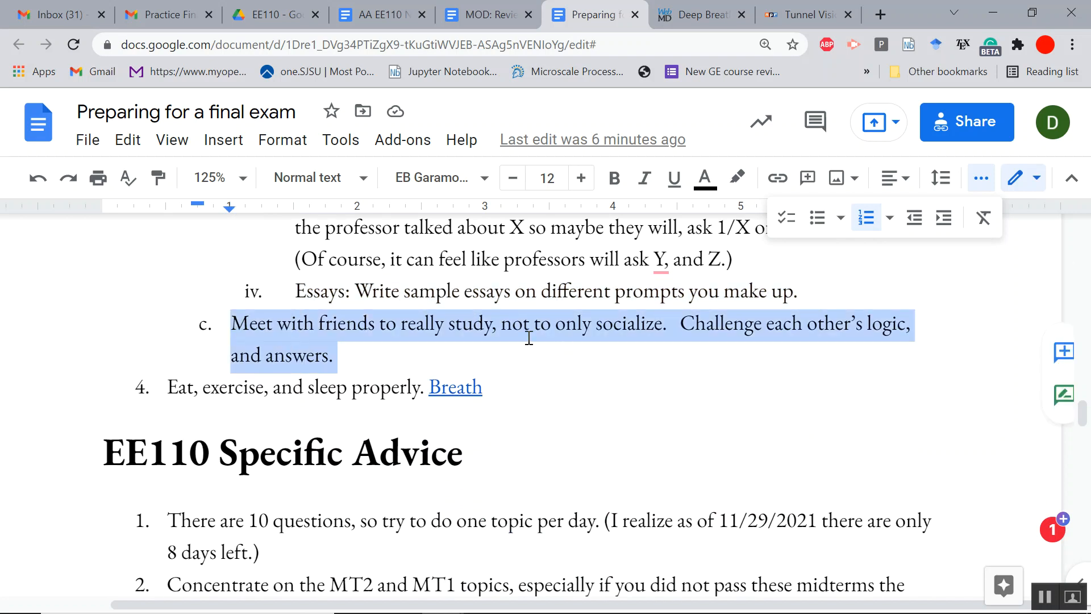
- Highlight item 4 "Eat, exercise, and sleep properly" and close the deep-breathing web page tab
{"action": "left_click", "coordinate": [771, 350]}
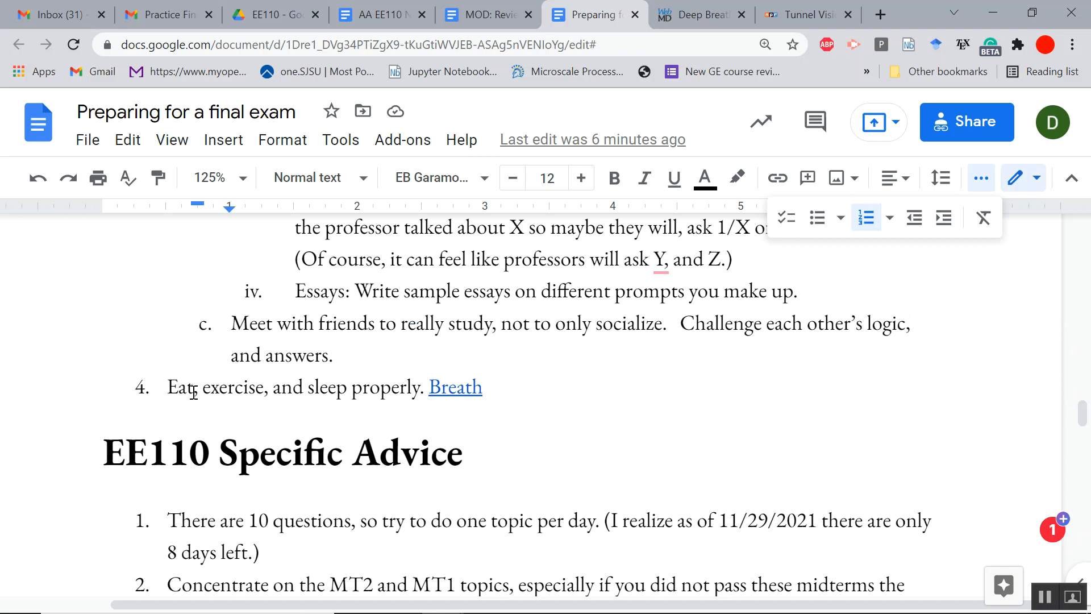
{"action": "left_click_drag", "start_coordinate": [168, 386], "coordinate": [482, 387]}
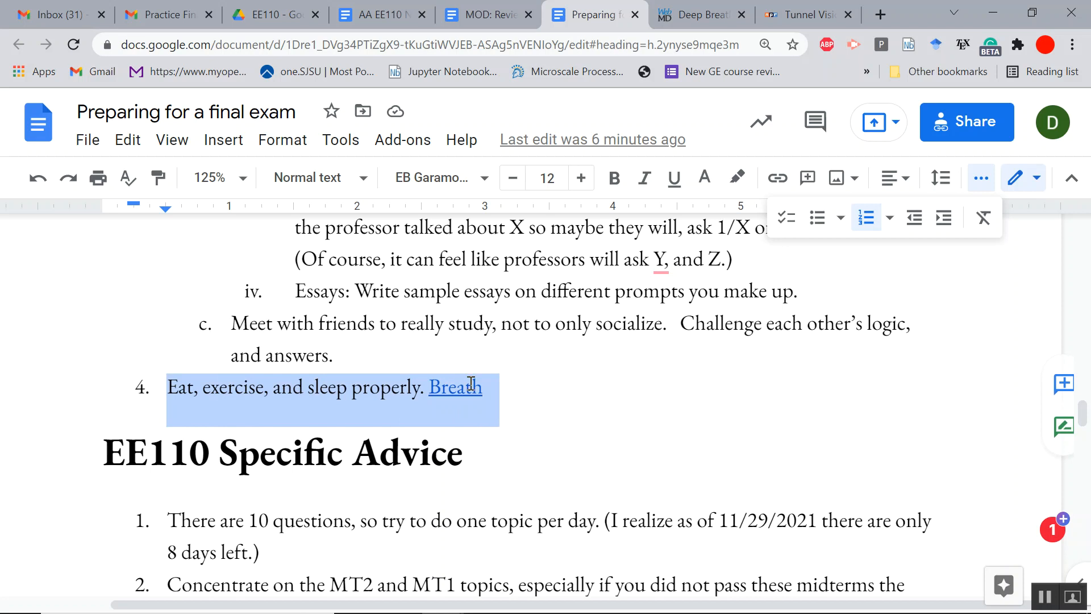
{"action": "mouse_move", "coordinate": [690, 15]}
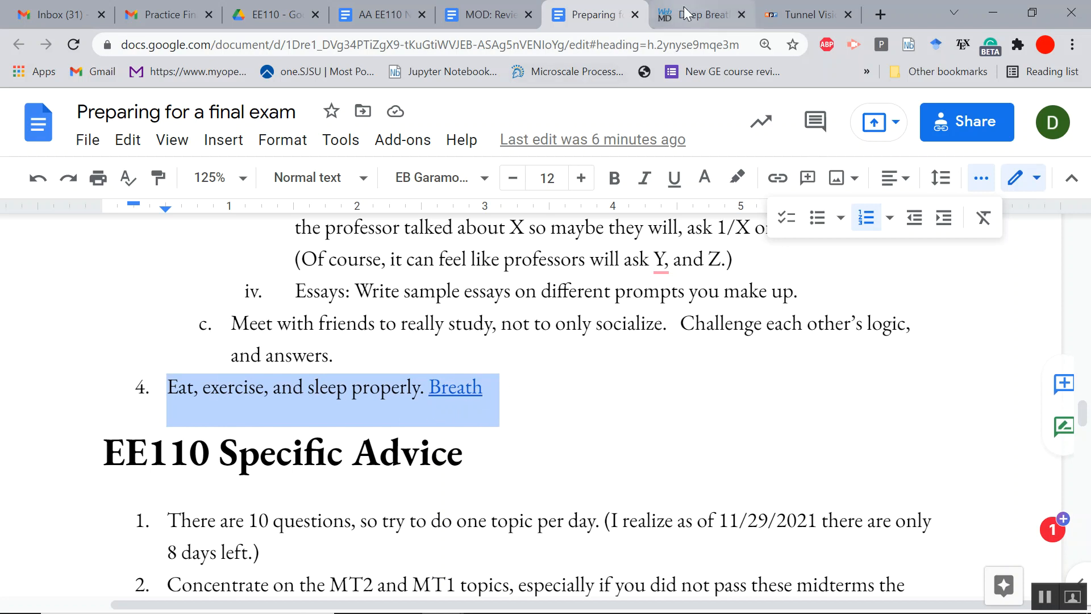
{"action": "left_click", "coordinate": [698, 15]}
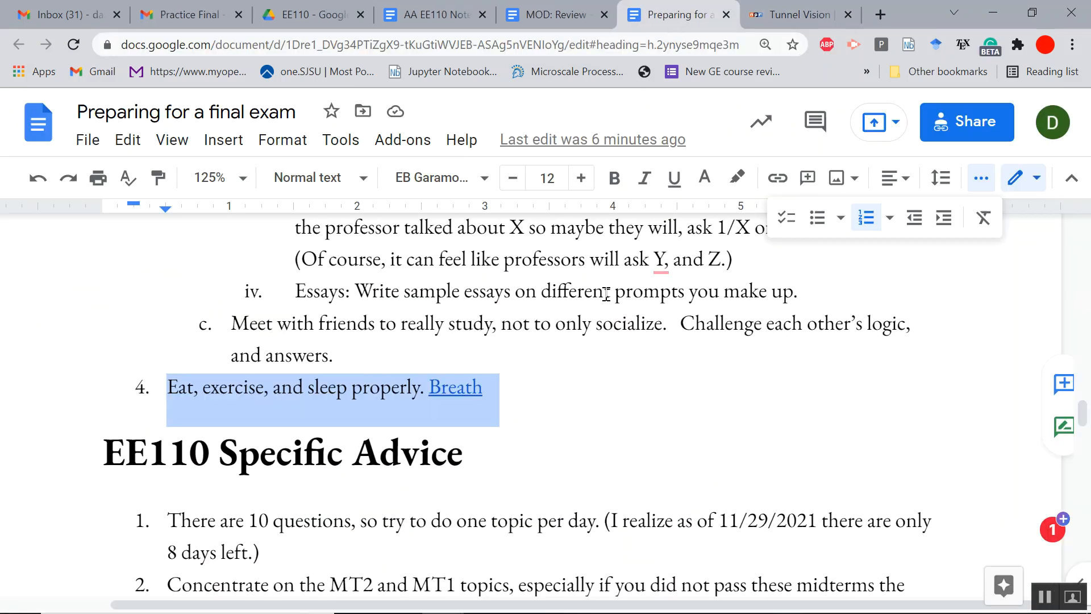
{"action": "mouse_move", "coordinate": [623, 406]}
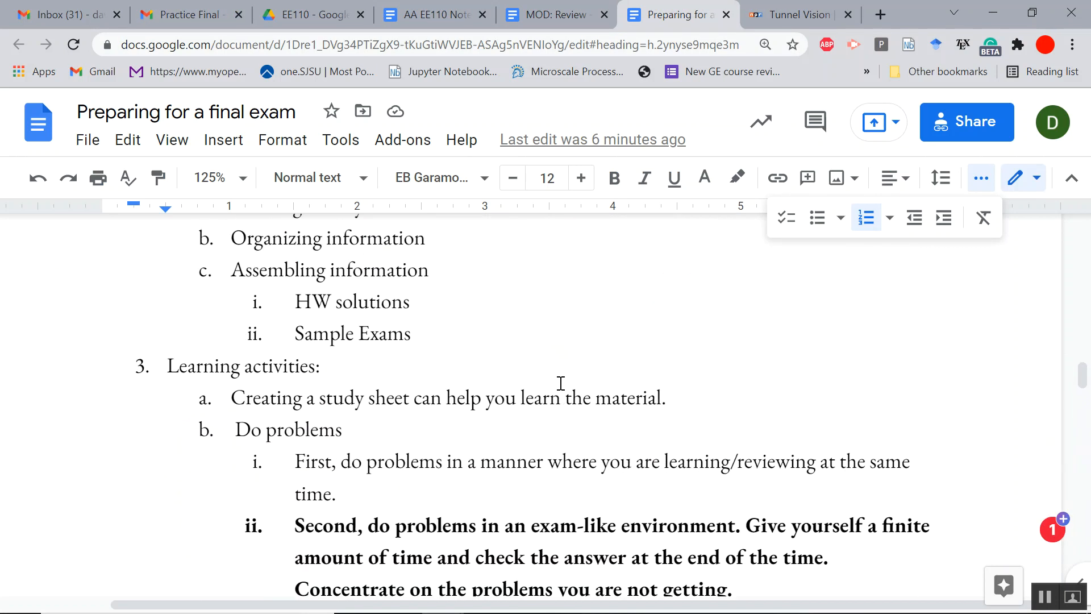
{"action": "scroll", "scroll_direction": "down", "scroll_amount": 3}
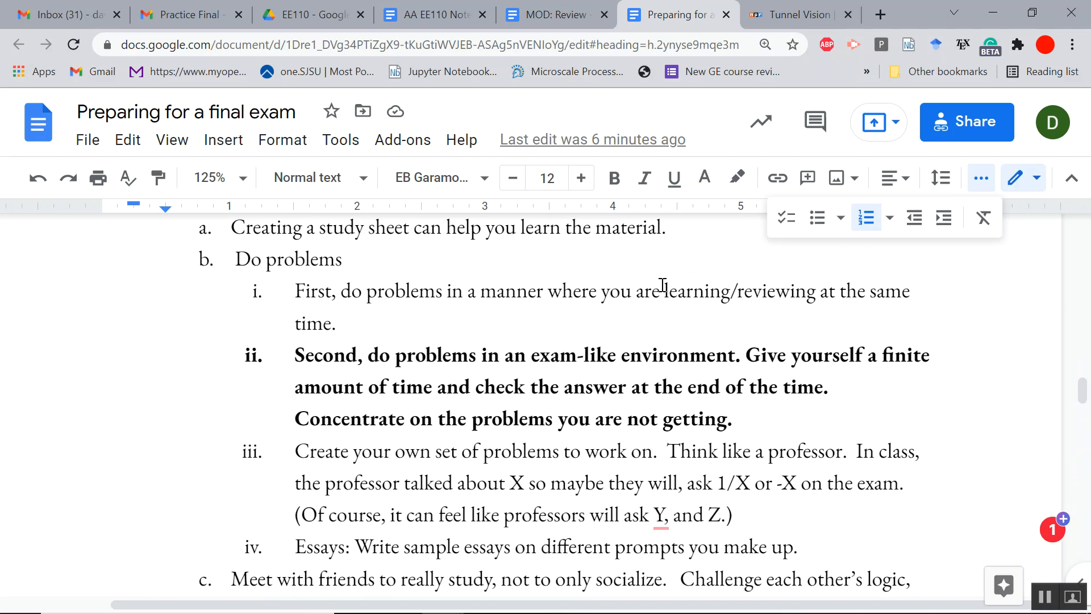
{"action": "scroll", "scroll_direction": "down", "scroll_amount": 3}
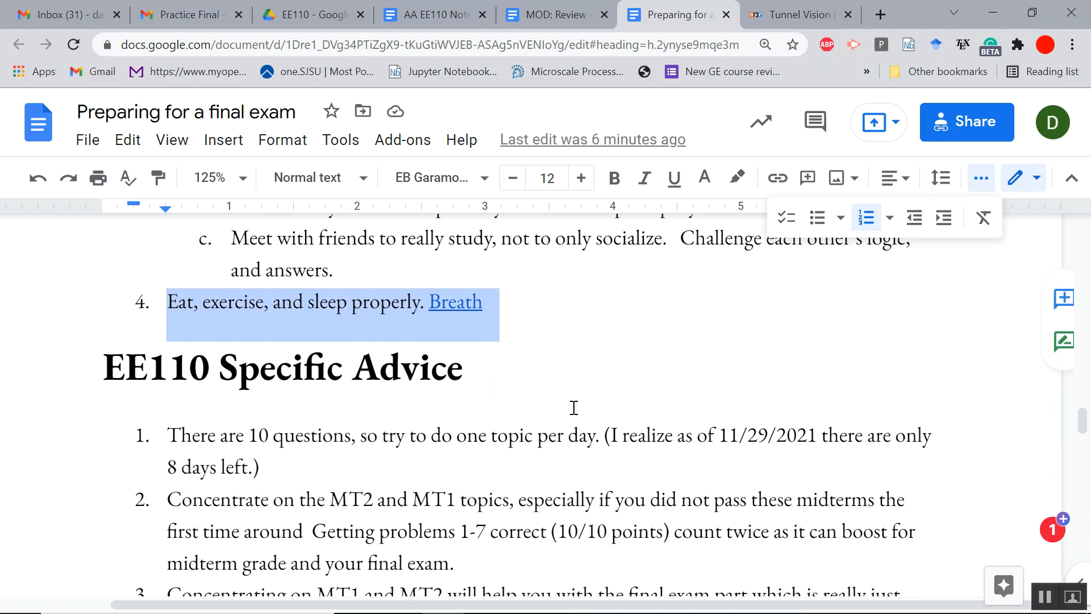
{"action": "scroll", "scroll_direction": "down", "scroll_amount": 3}
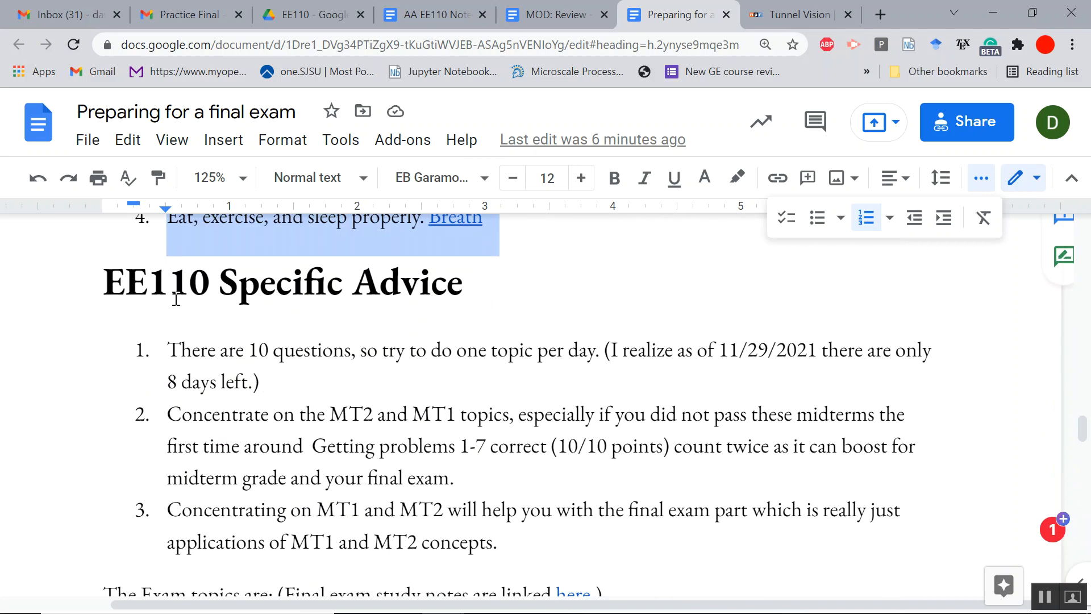
{"action": "scroll", "scroll_direction": "down", "scroll_amount": 3}
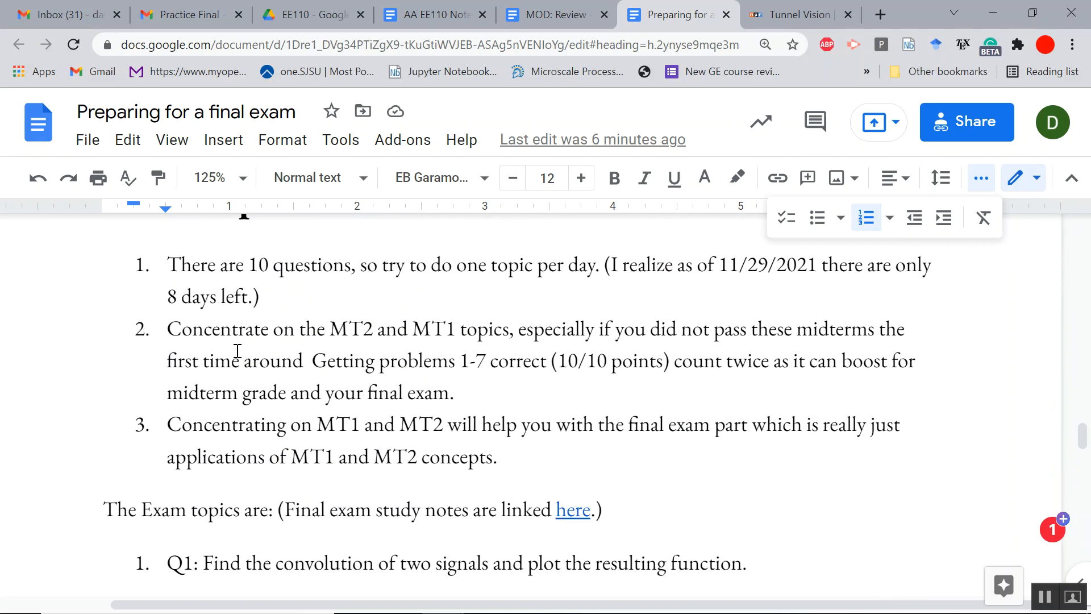
{"action": "left_click", "coordinate": [368, 265]}
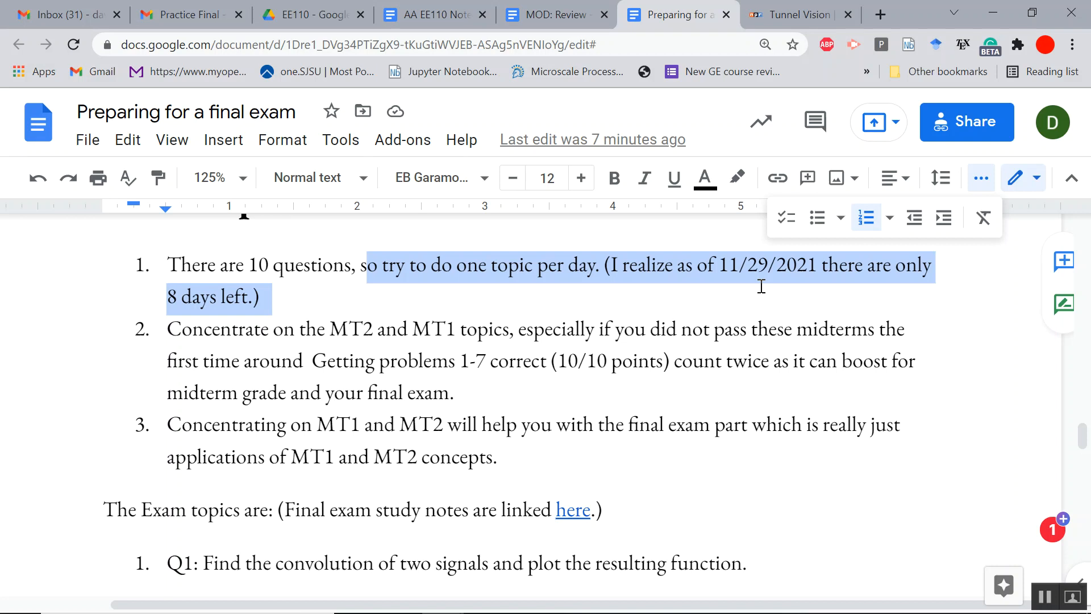
{"action": "mouse_move", "coordinate": [418, 291]}
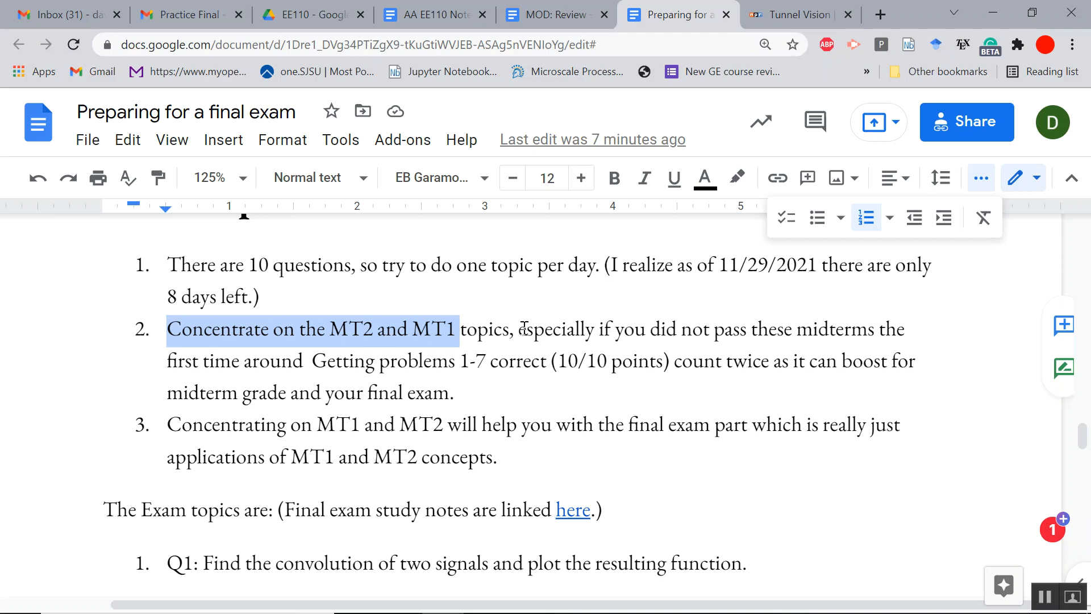
{"action": "mouse_move", "coordinate": [455, 361]}
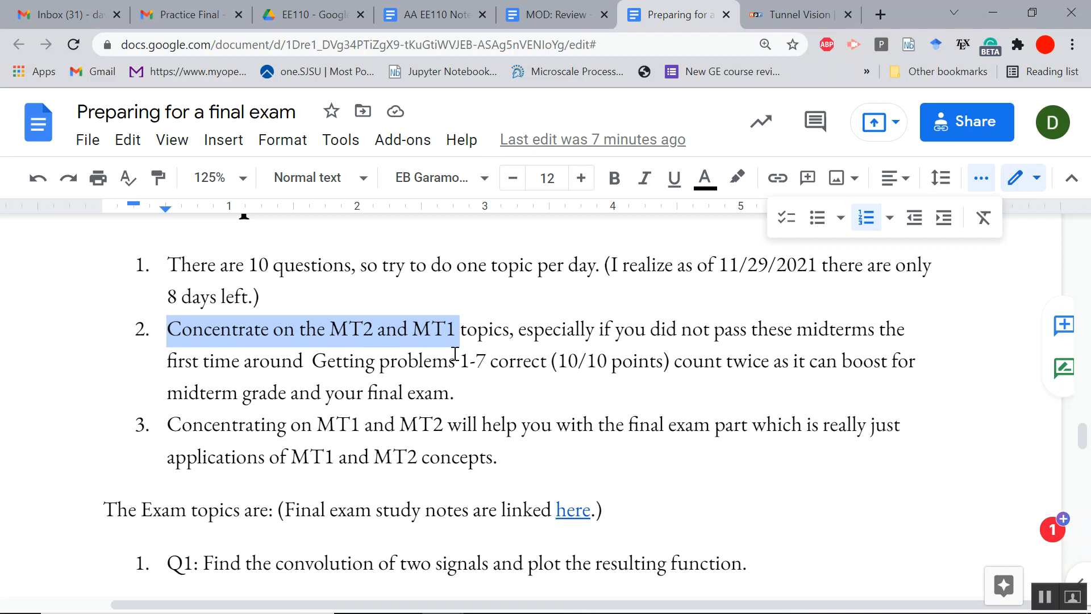
- Scroll down to the exam topics line linking the MOD: Review document
{"action": "scroll", "scroll_direction": "down", "scroll_amount": 3}
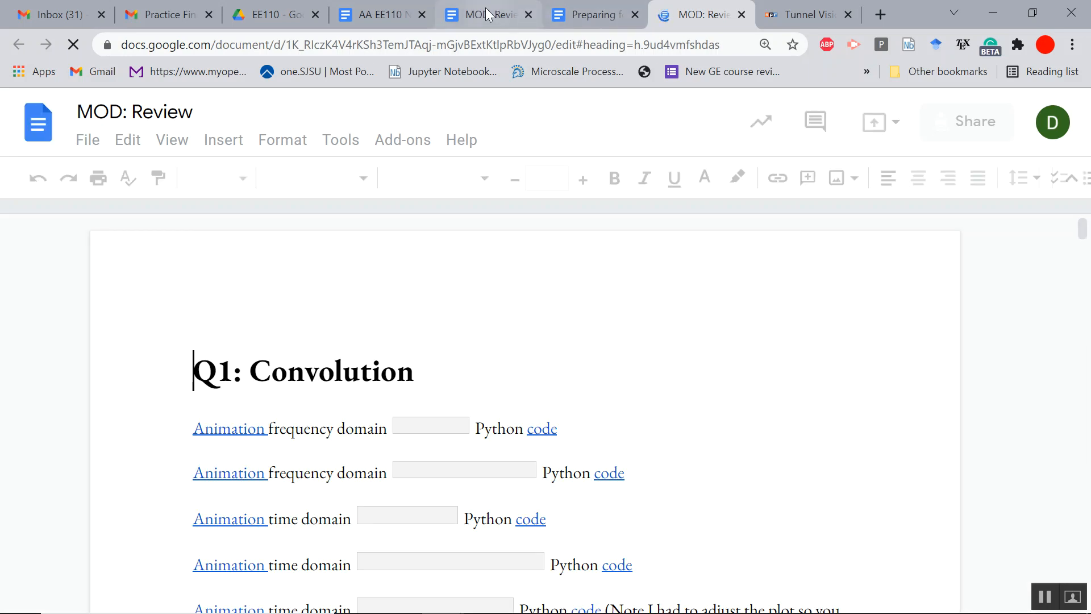
- Show the AA EE110 Notes document at Module 24, highlight the final-exam notes line, then return to MOD: Review
{"action": "left_click", "coordinate": [380, 15]}
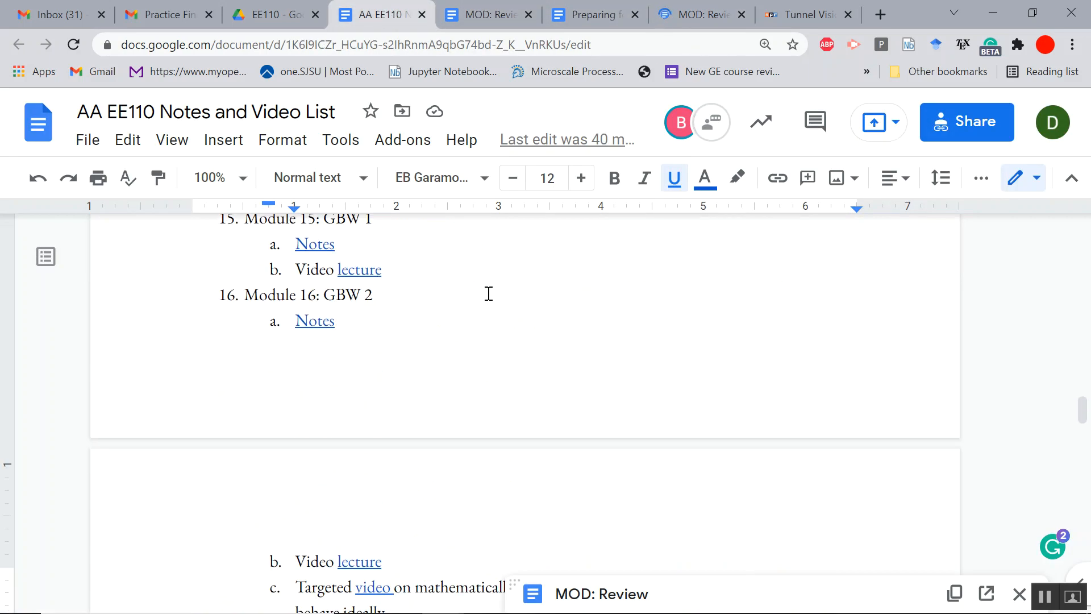
{"action": "scroll", "scroll_direction": "down", "scroll_amount": 3}
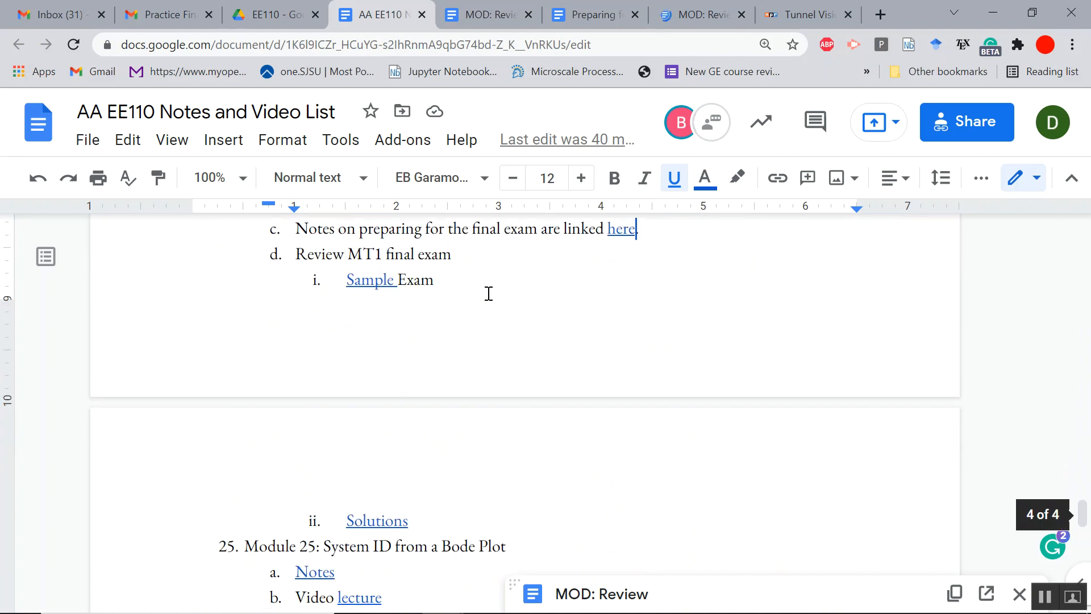
{"action": "scroll", "scroll_direction": "down", "scroll_amount": 3}
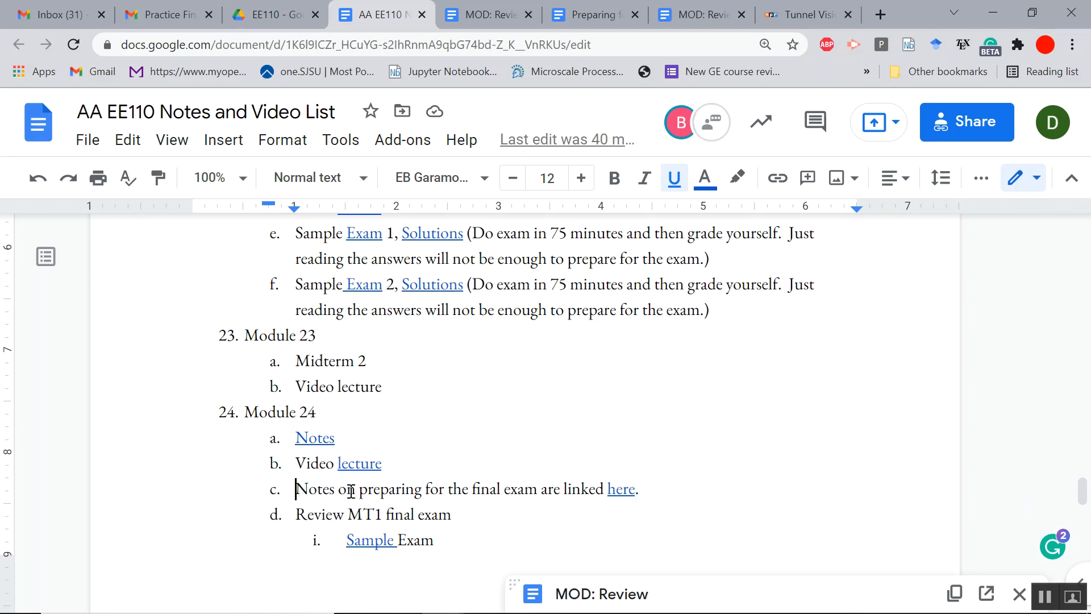
{"action": "left_click_drag", "start_coordinate": [296, 489], "coordinate": [650, 489]}
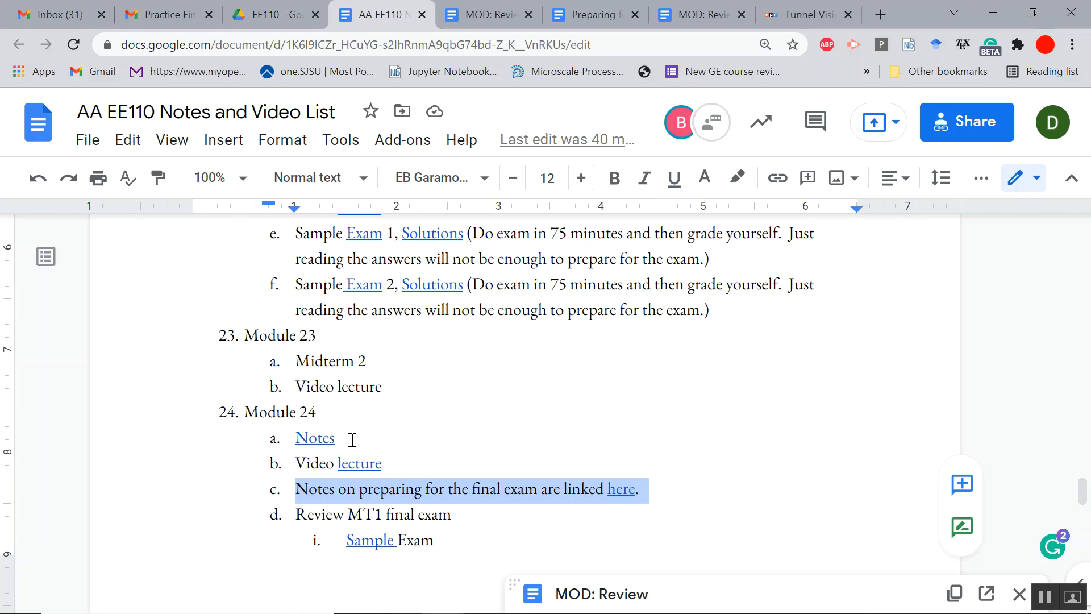
{"action": "scroll", "scroll_direction": "down", "scroll_amount": 3}
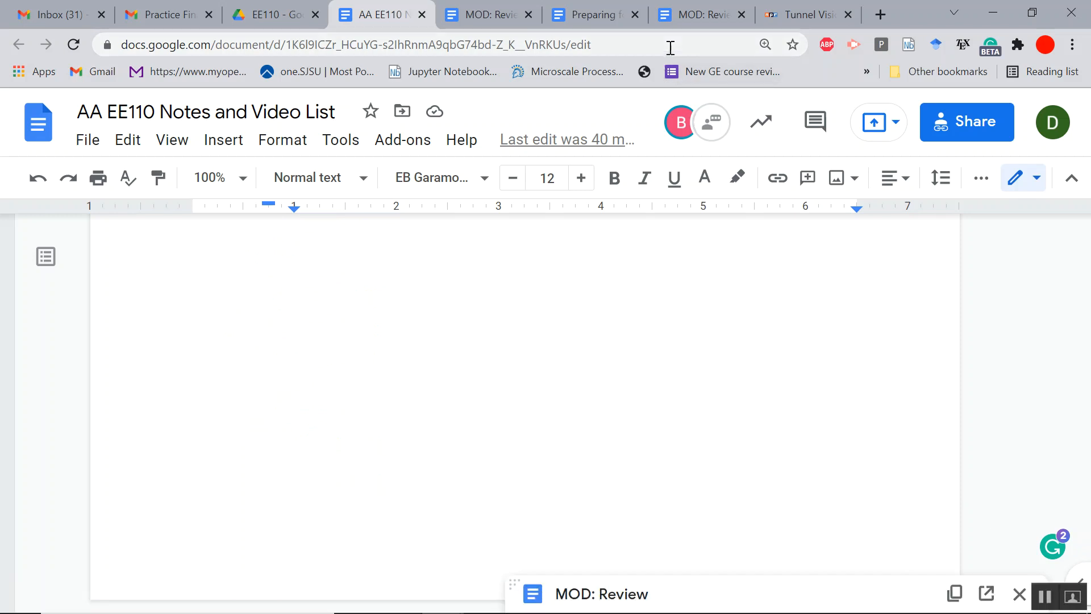
{"action": "left_click", "coordinate": [696, 14]}
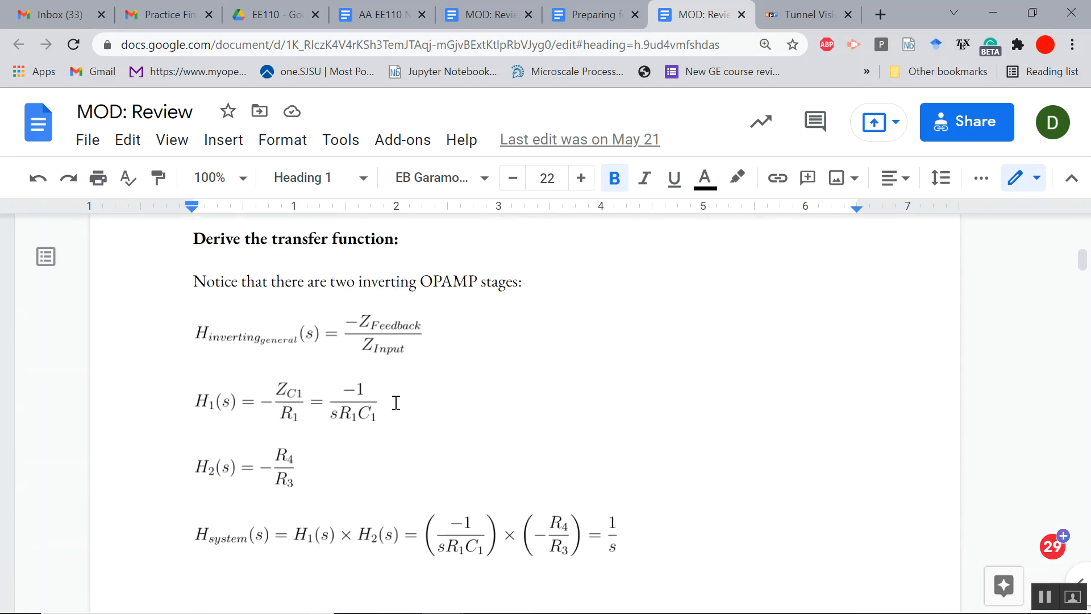
- Scroll through the MOD: Review document past the step response and A/B summer circuit
{"action": "scroll", "scroll_direction": "down", "scroll_amount": 3}
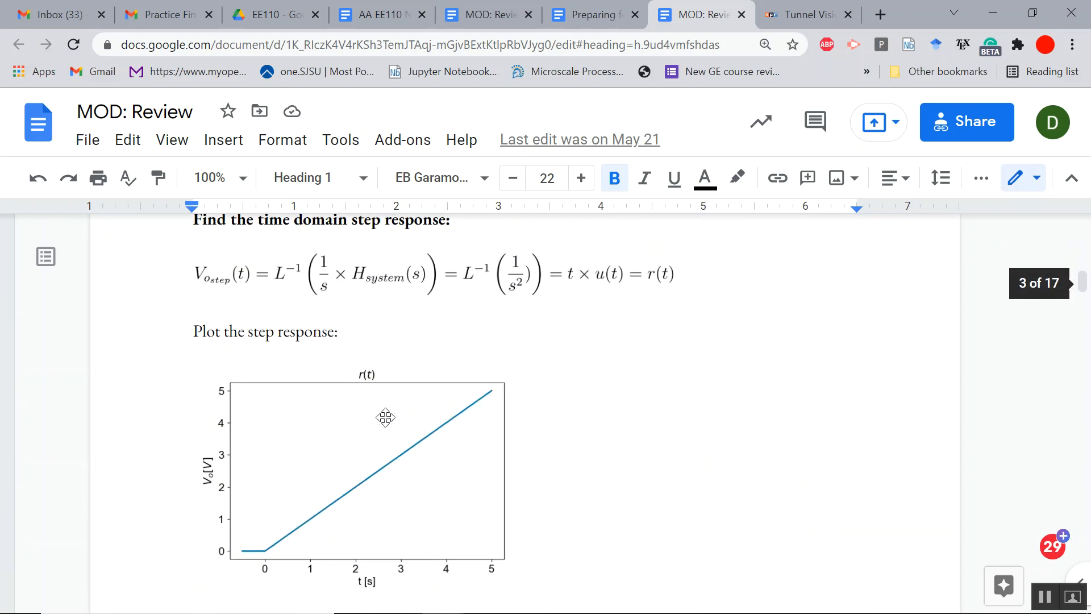
{"action": "scroll", "scroll_direction": "down", "scroll_amount": 3}
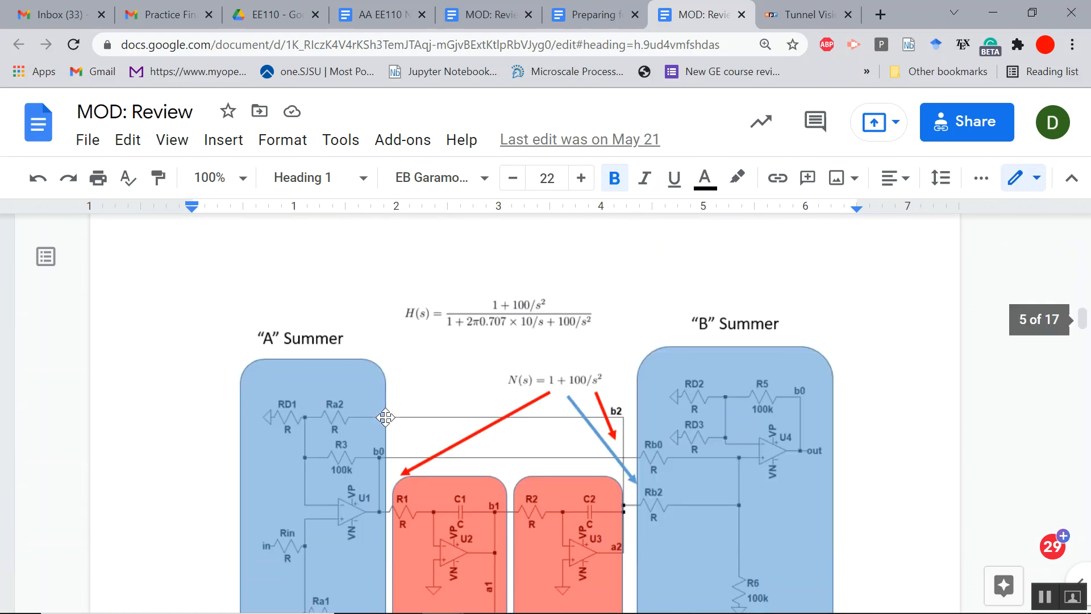
{"action": "mouse_move", "coordinate": [741, 16]}
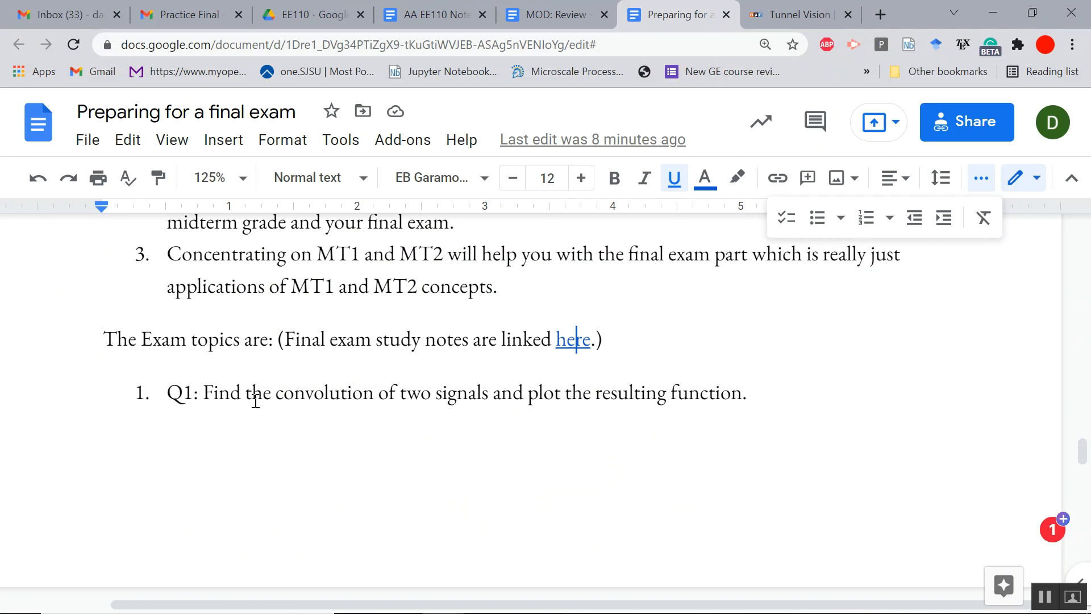
{"action": "mouse_move", "coordinate": [641, 419]}
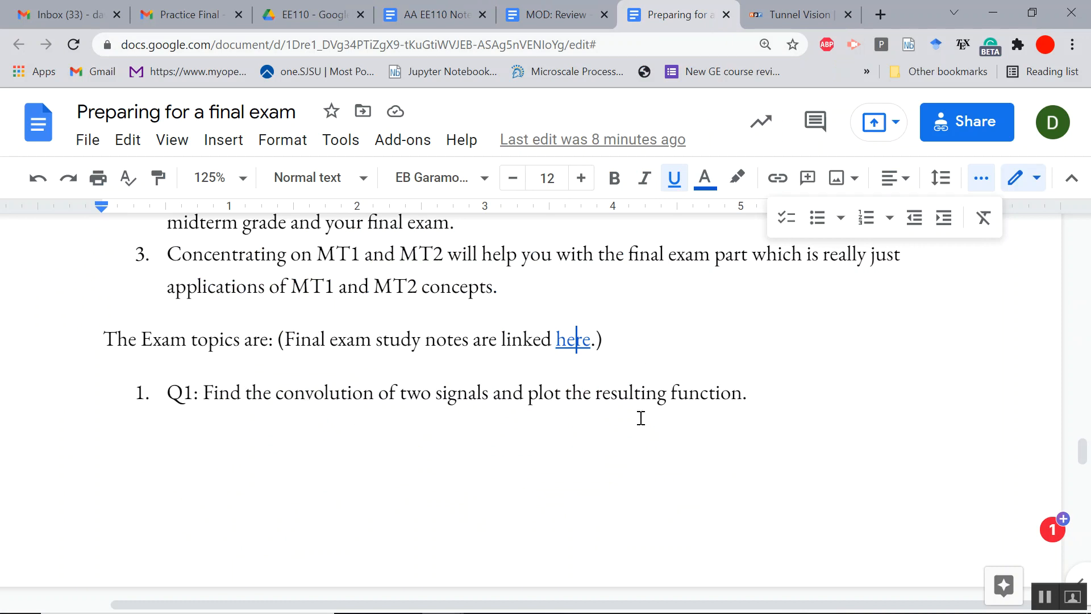
- Correct Q2's "Bode Plow" to "Bode Plot" and select the Q3 topic description
{"action": "scroll", "scroll_direction": "down", "scroll_amount": 3}
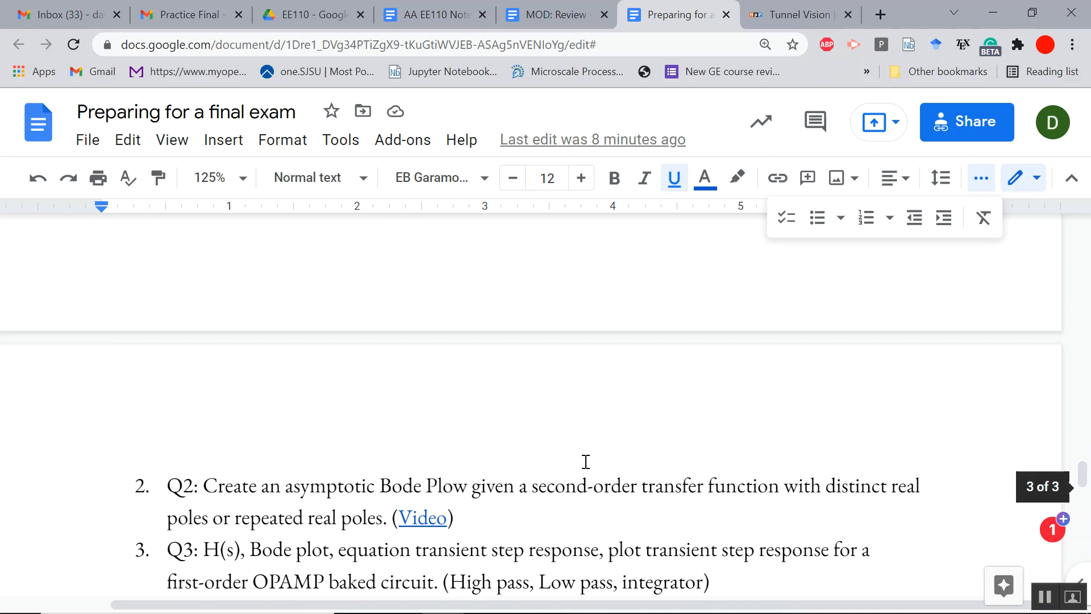
{"action": "mouse_move", "coordinate": [219, 482]}
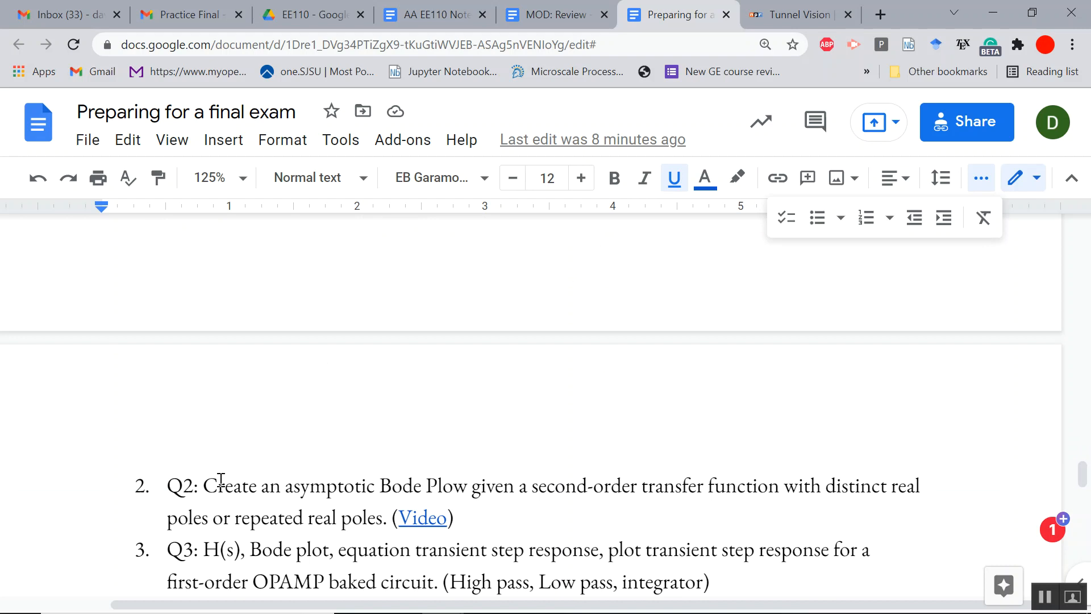
{"action": "left_click", "coordinate": [456, 487]}
{"action": "type", "text": "t"}
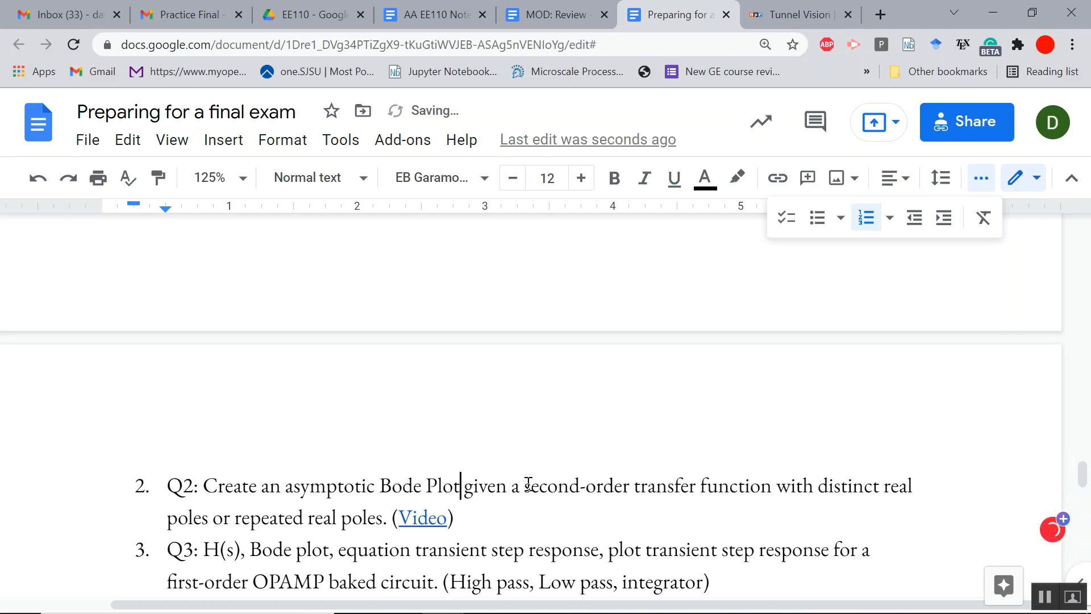
{"action": "scroll", "scroll_direction": "down", "scroll_amount": 3}
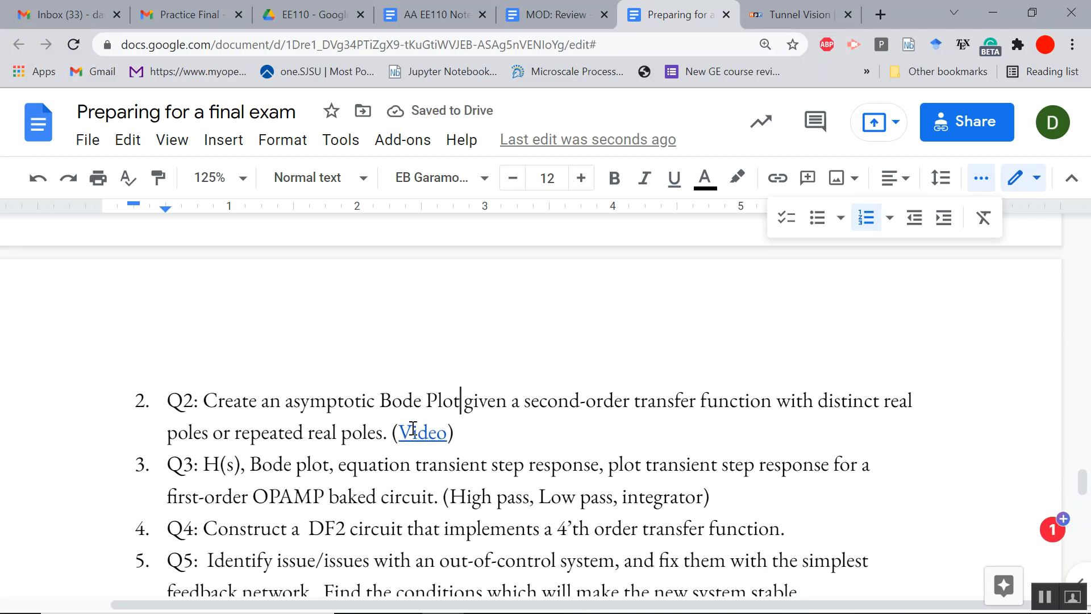
{"action": "scroll", "scroll_direction": "down", "scroll_amount": 3}
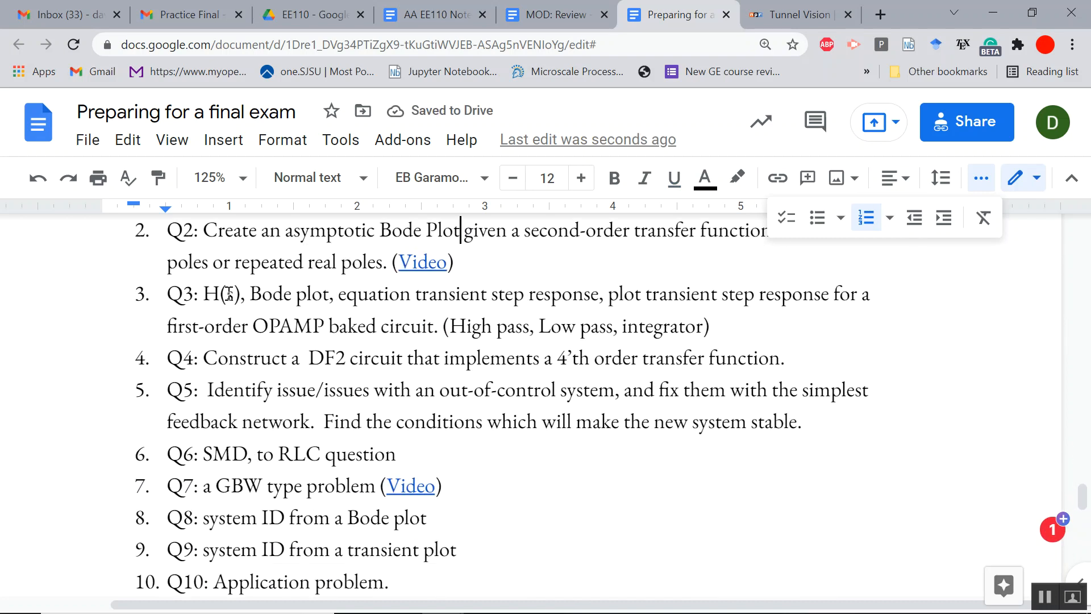
{"action": "left_click_drag", "start_coordinate": [203, 294], "coordinate": [863, 293]}
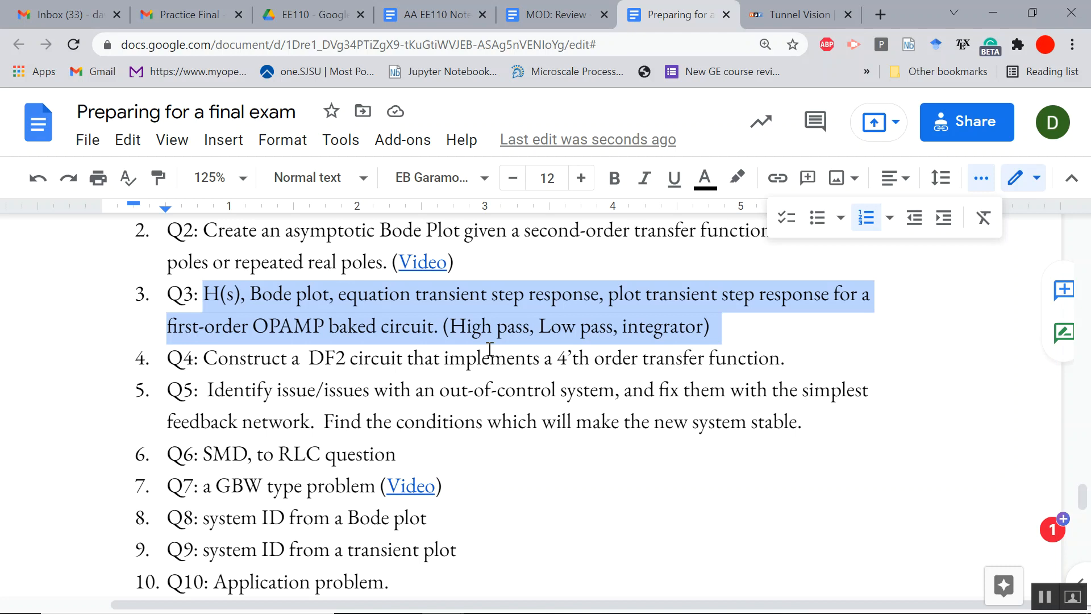
- Change Q3's "OPAMP baked circuit" to "OPAMP based circuit" and select the Q5 description
{"action": "double_click", "coordinate": [353, 328]}
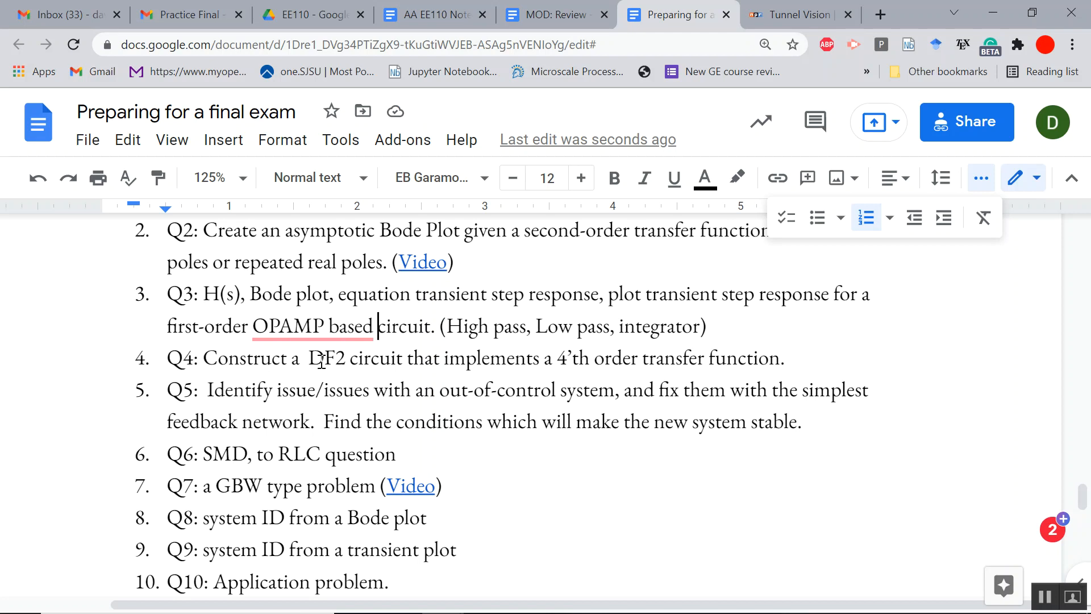
{"action": "mouse_move", "coordinate": [560, 360]}
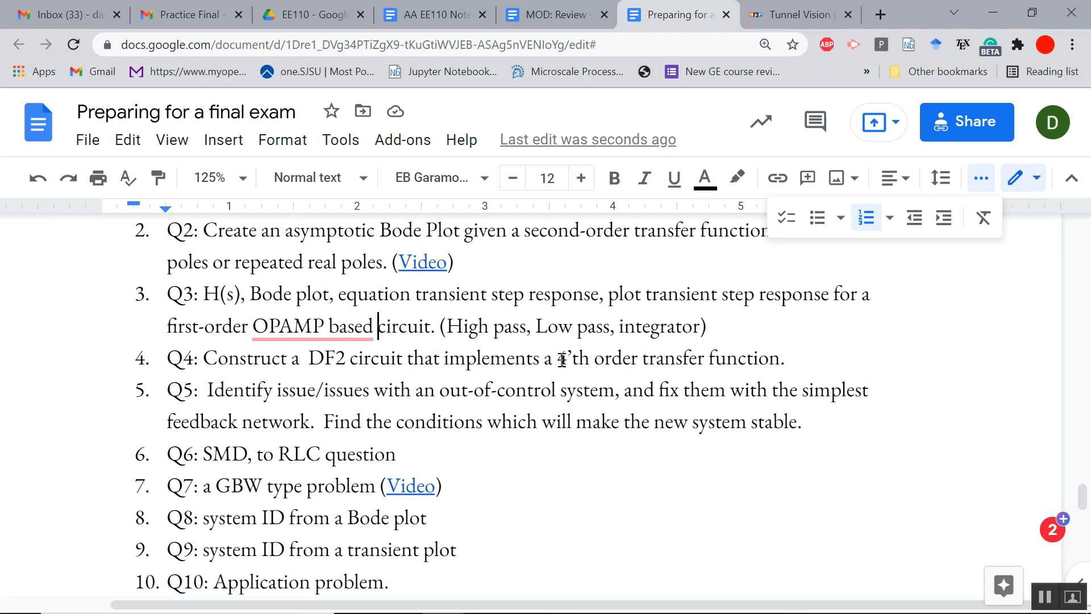
{"action": "left_click_drag", "start_coordinate": [557, 358], "coordinate": [784, 358]}
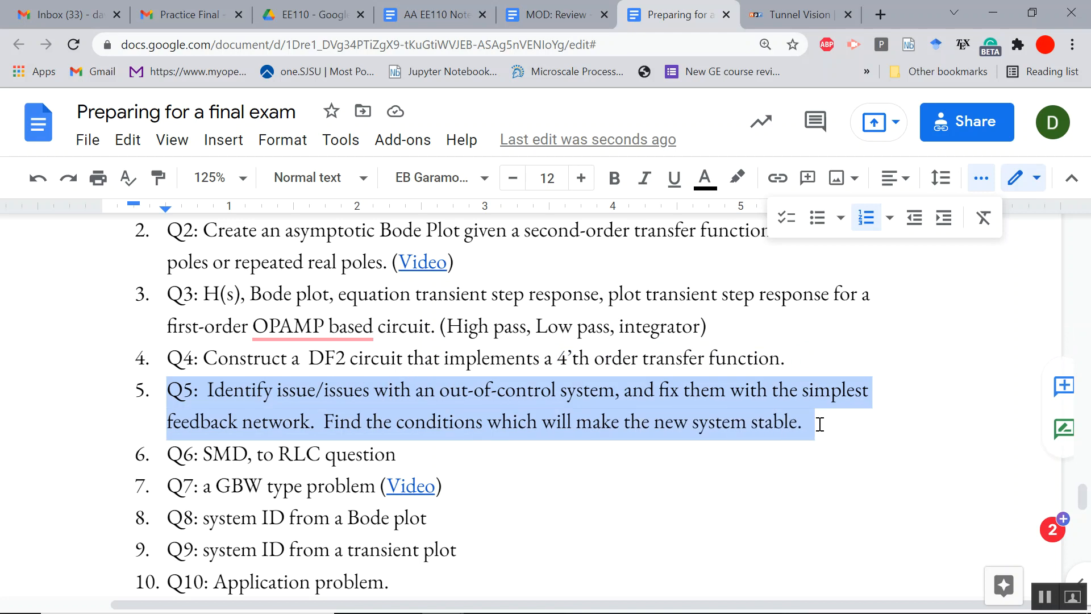
{"action": "mouse_move", "coordinate": [825, 424]}
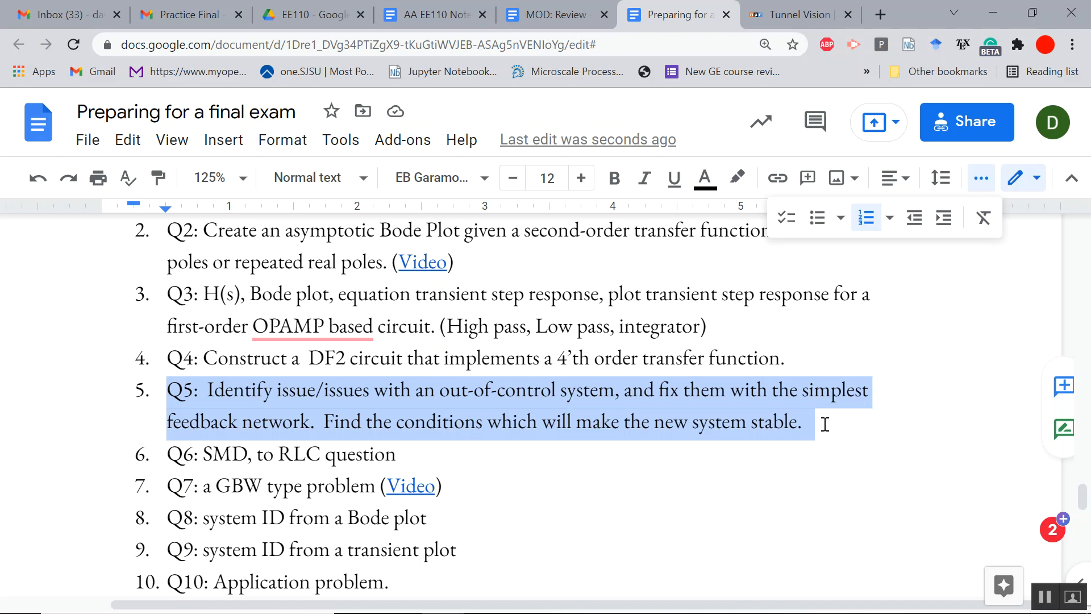
{"action": "scroll", "scroll_direction": "down", "scroll_amount": 3}
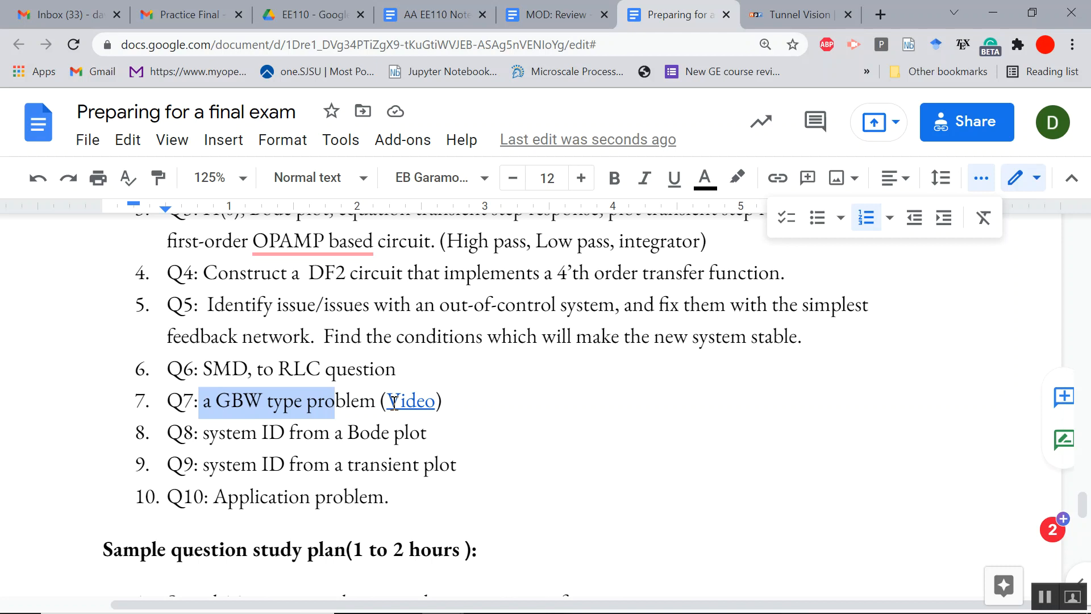
{"action": "scroll", "scroll_direction": "down", "scroll_amount": 3}
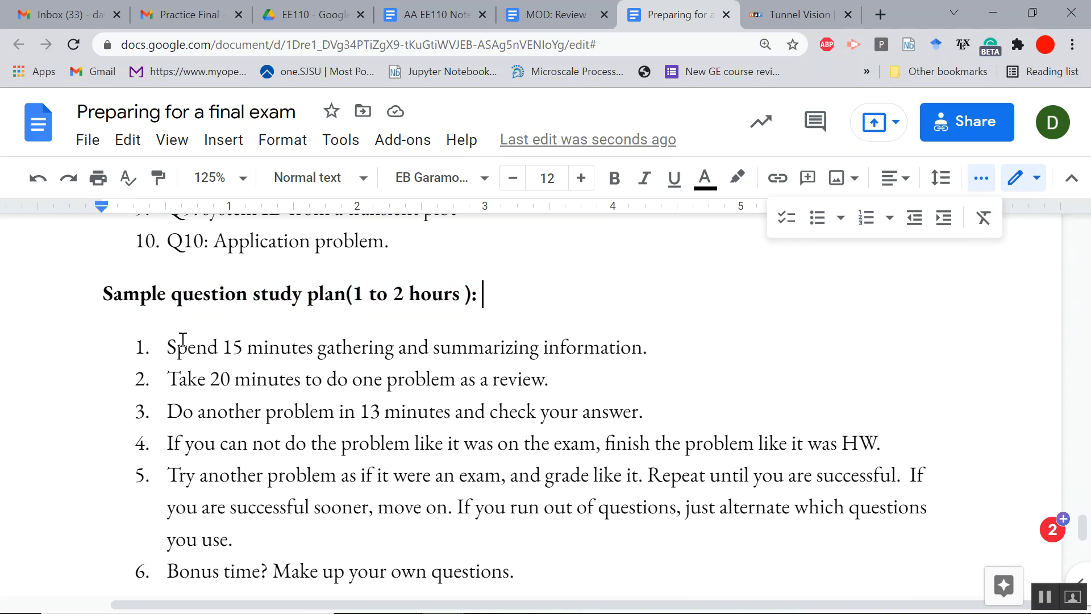
{"action": "mouse_move", "coordinate": [308, 346]}
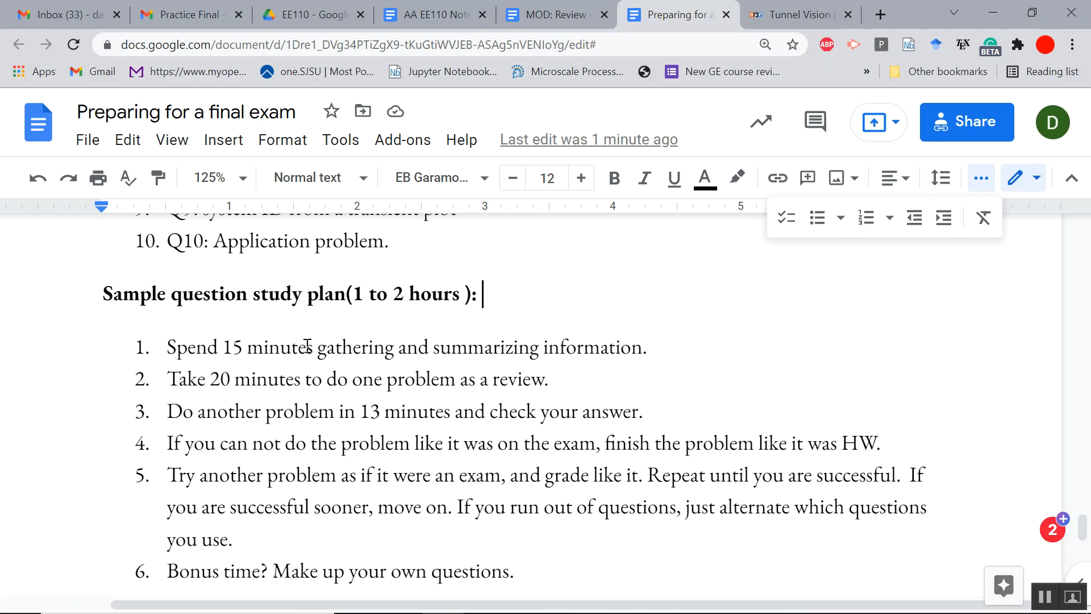
{"action": "scroll", "scroll_direction": "down", "scroll_amount": 3}
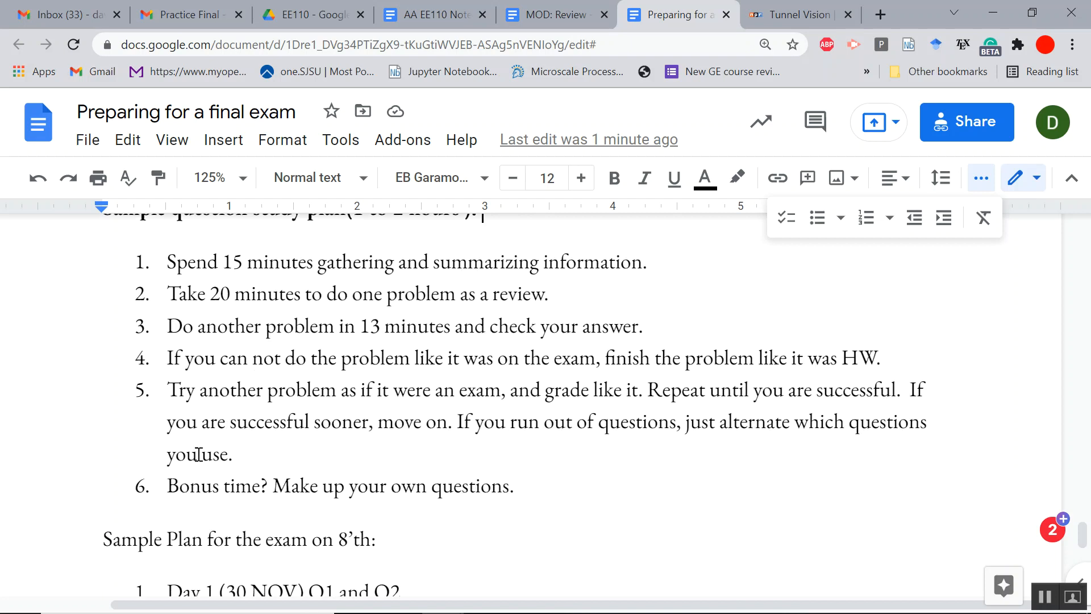
{"action": "left_click_drag", "start_coordinate": [166, 485], "coordinate": [510, 485]}
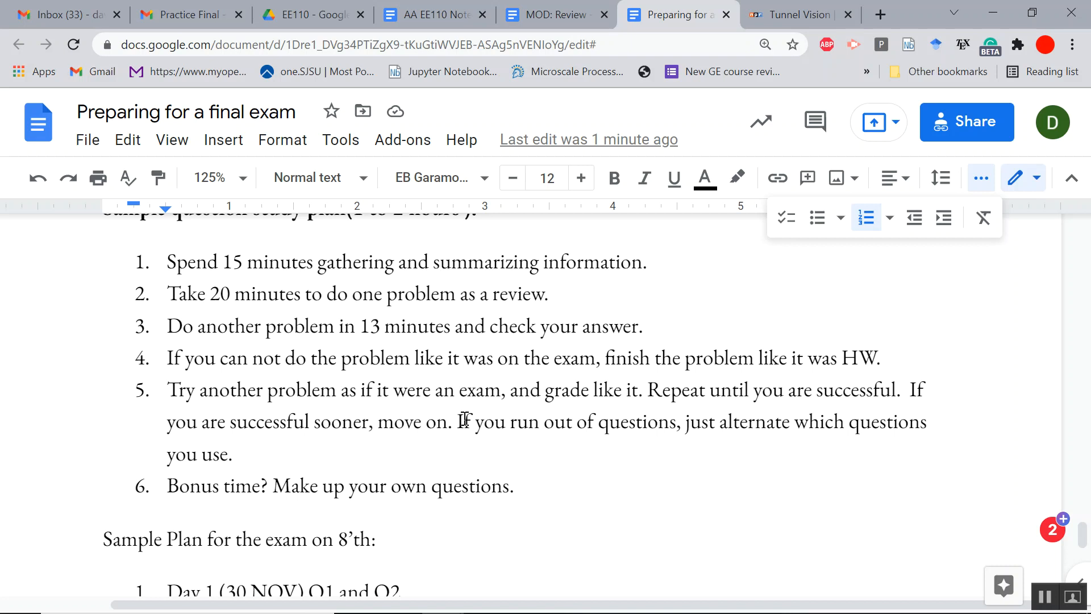
{"action": "double_click", "coordinate": [466, 421]}
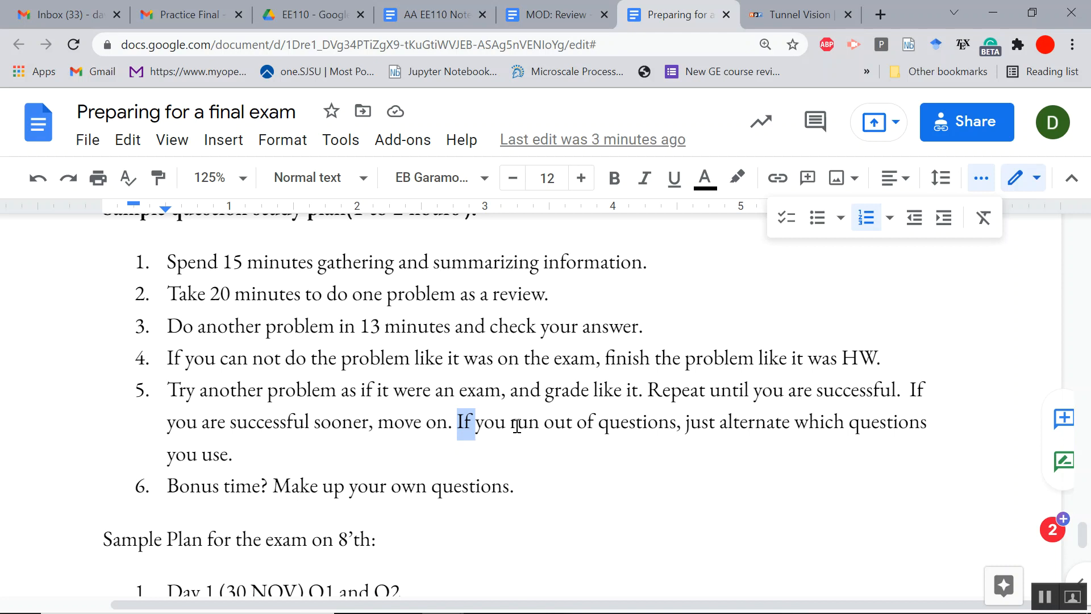
{"action": "mouse_move", "coordinate": [507, 432]}
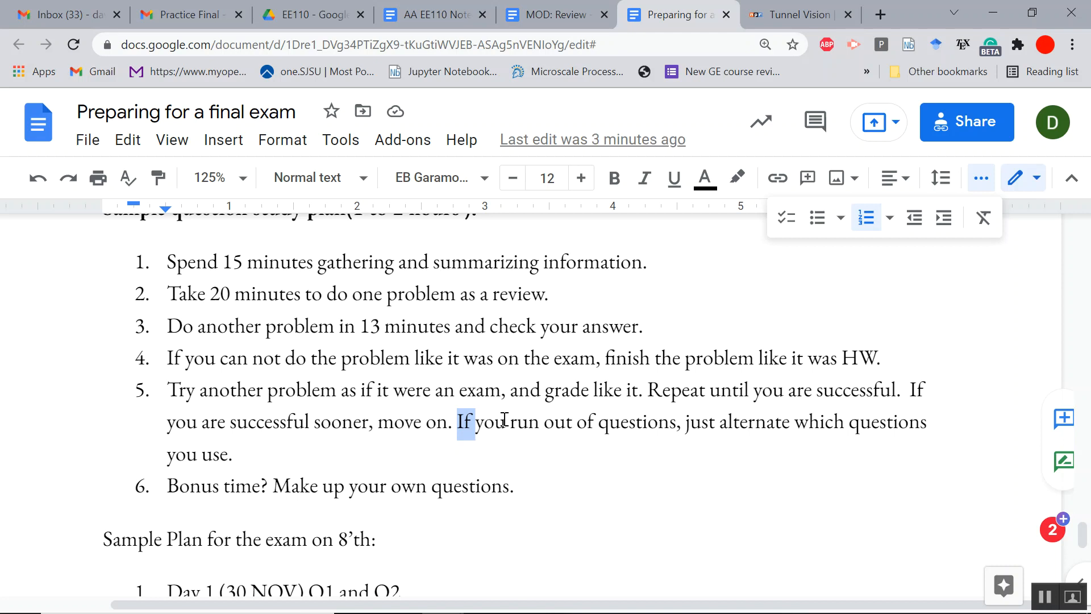
{"action": "scroll", "scroll_direction": "down", "scroll_amount": 3}
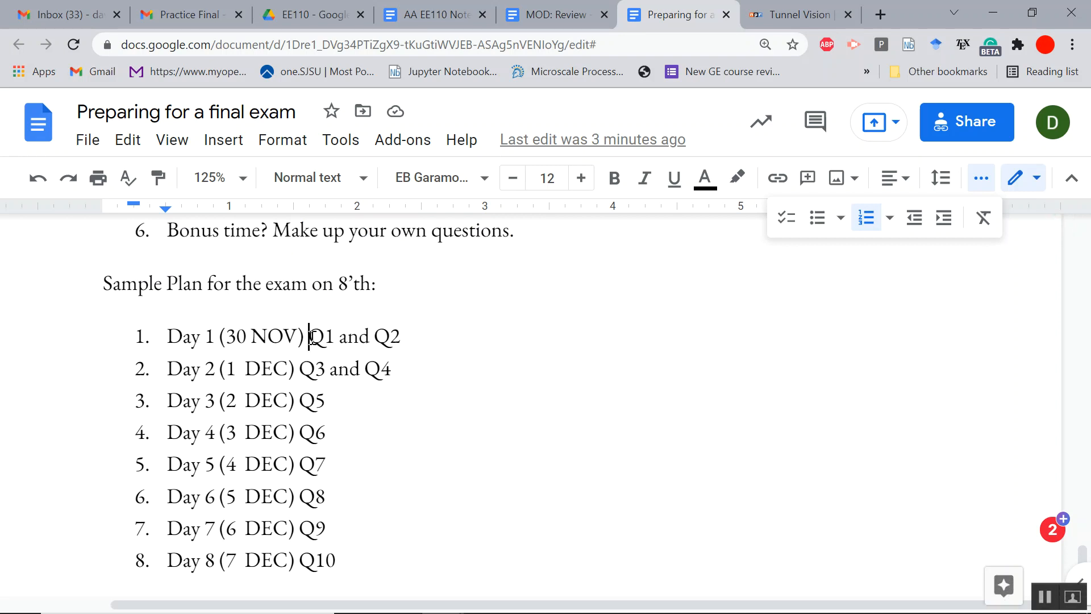
{"action": "left_click_drag", "start_coordinate": [309, 337], "coordinate": [400, 337]}
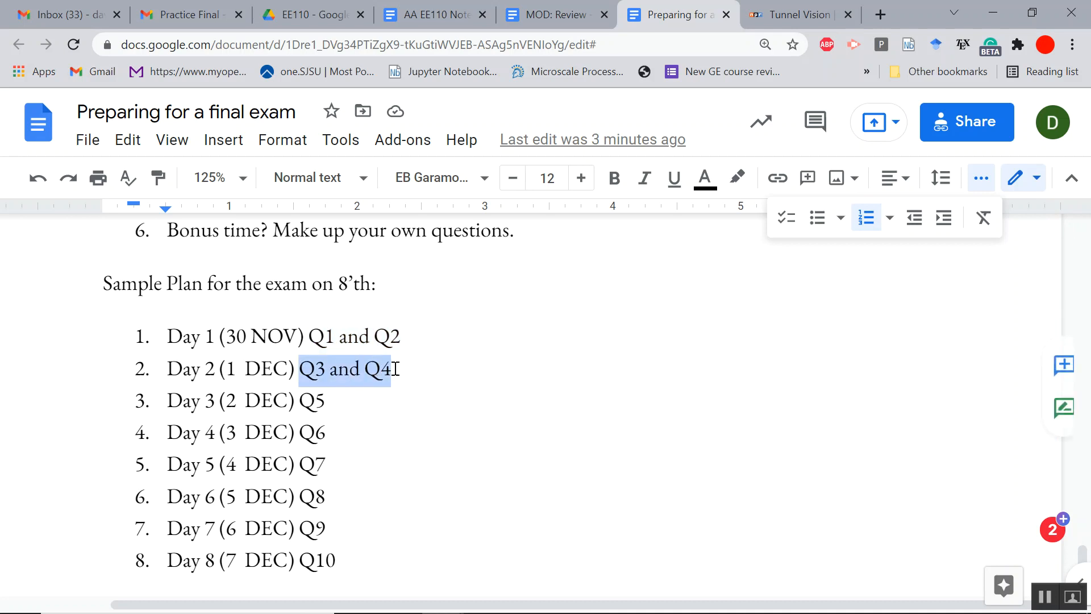
{"action": "left_click", "coordinate": [364, 359]}
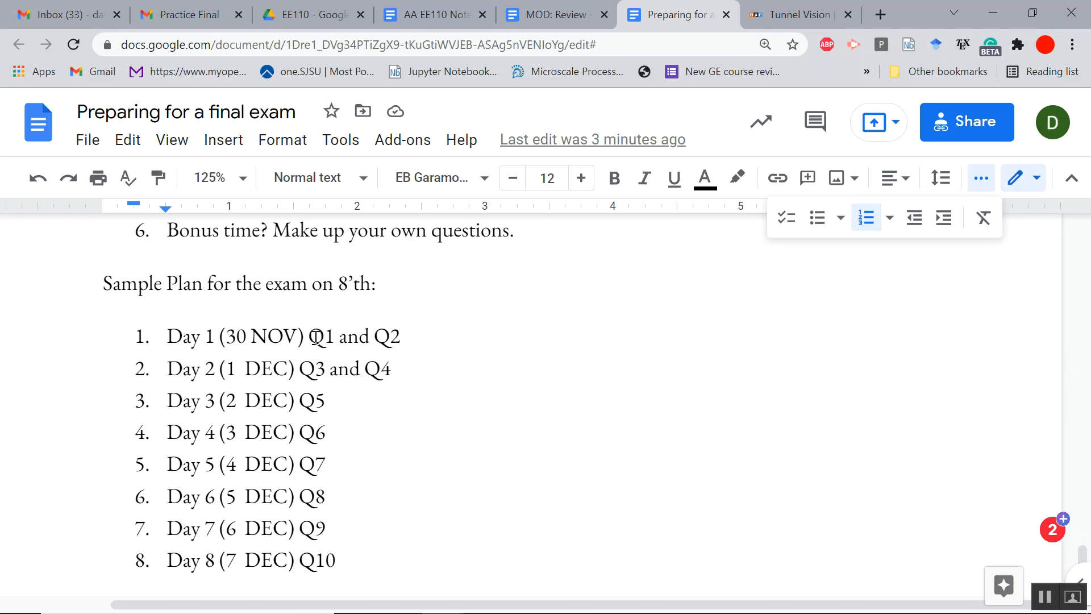
{"action": "left_click", "coordinate": [299, 400]}
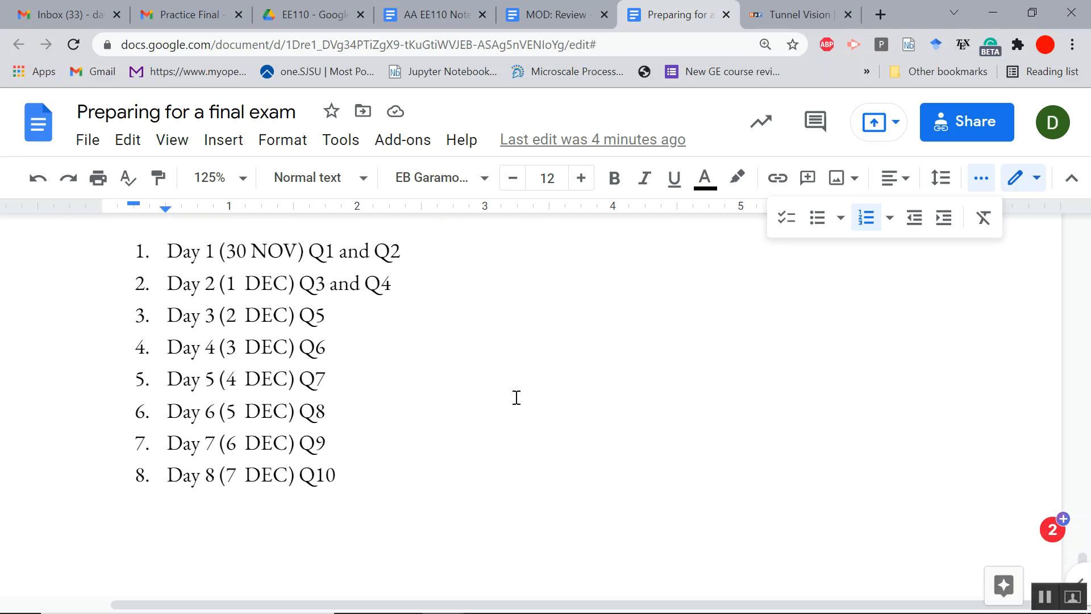
{"action": "mouse_move", "coordinate": [508, 416]}
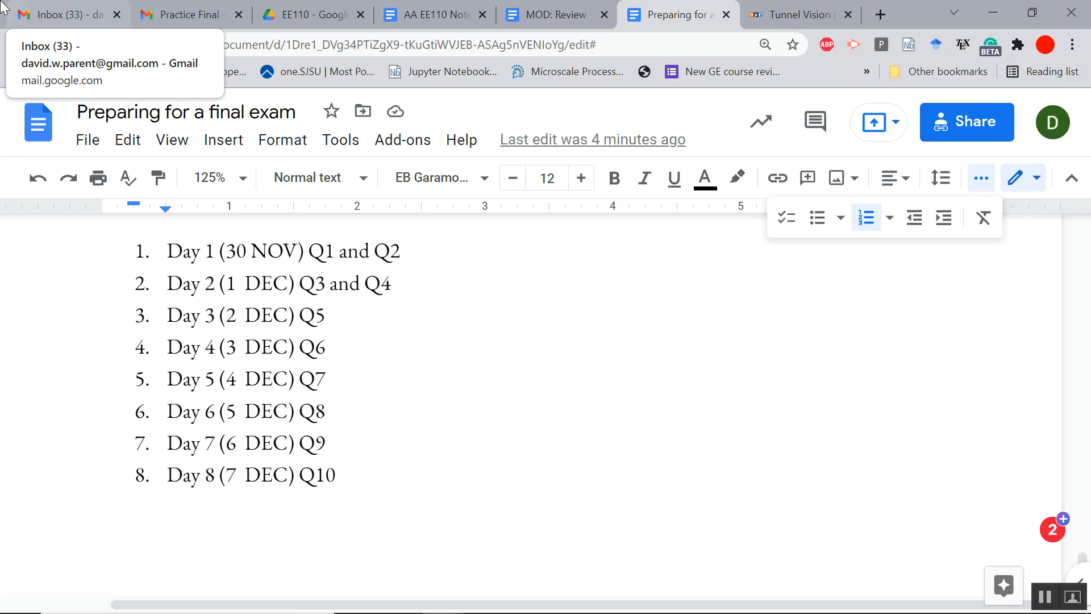
{"action": "mouse_move", "coordinate": [27, 7]}
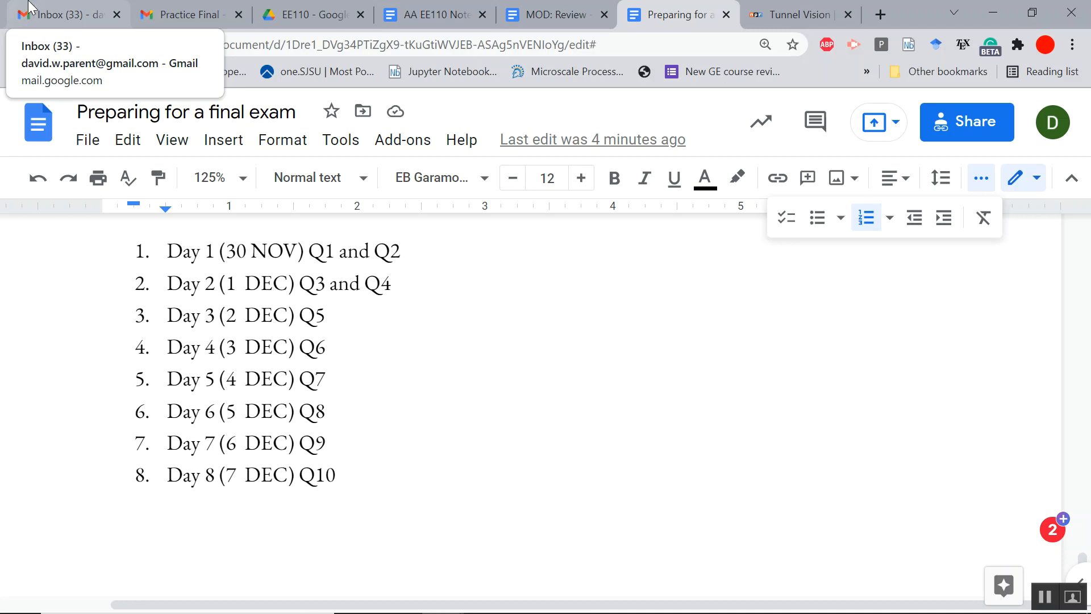